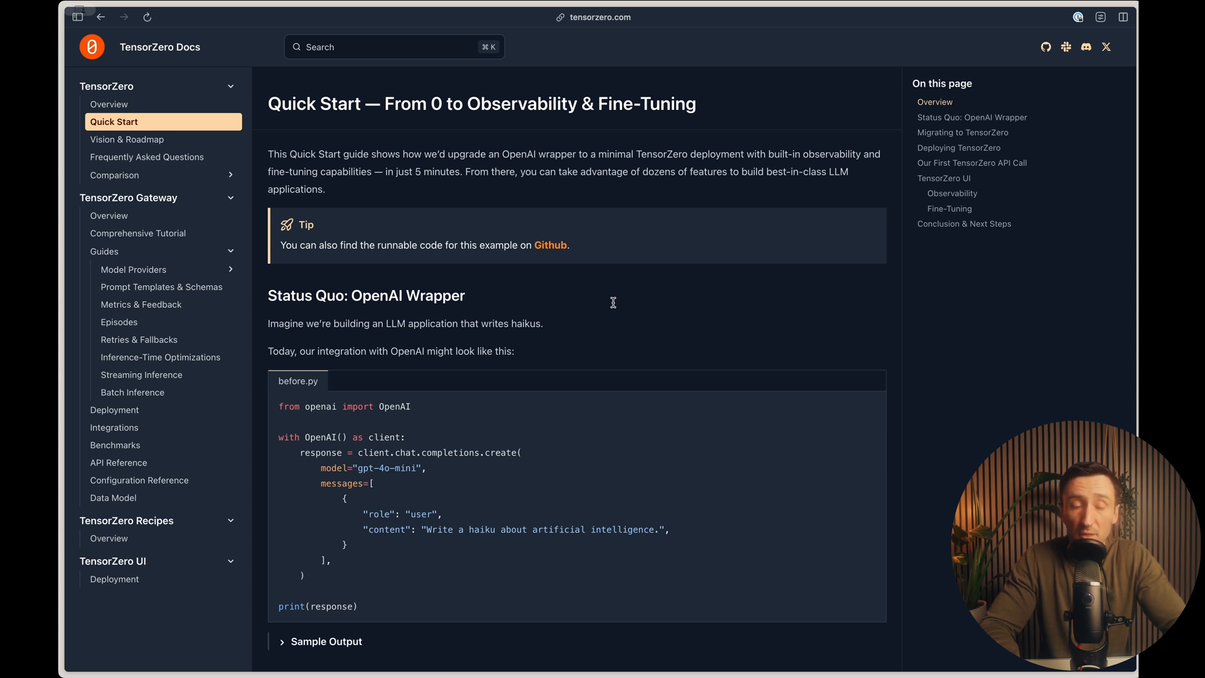
- Review the clickhouse, gateway and ui services in docker-compose.yml, landing on the gateway definition
scroll("down", 3)
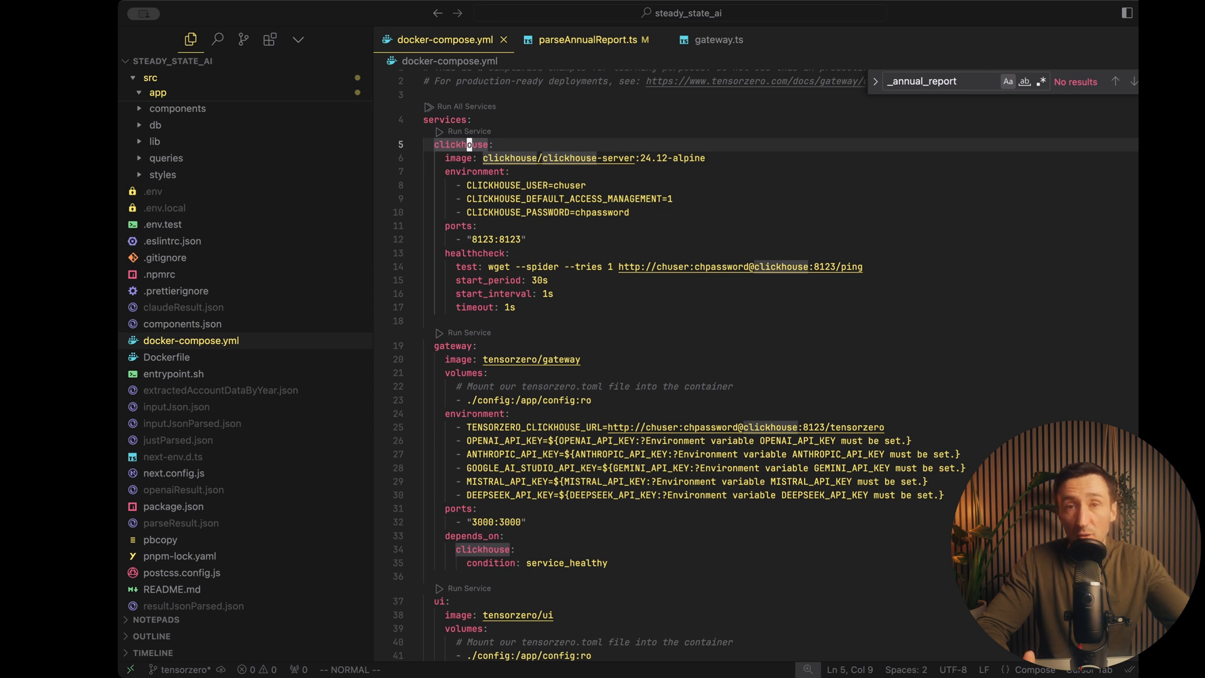
scroll("down", 3)
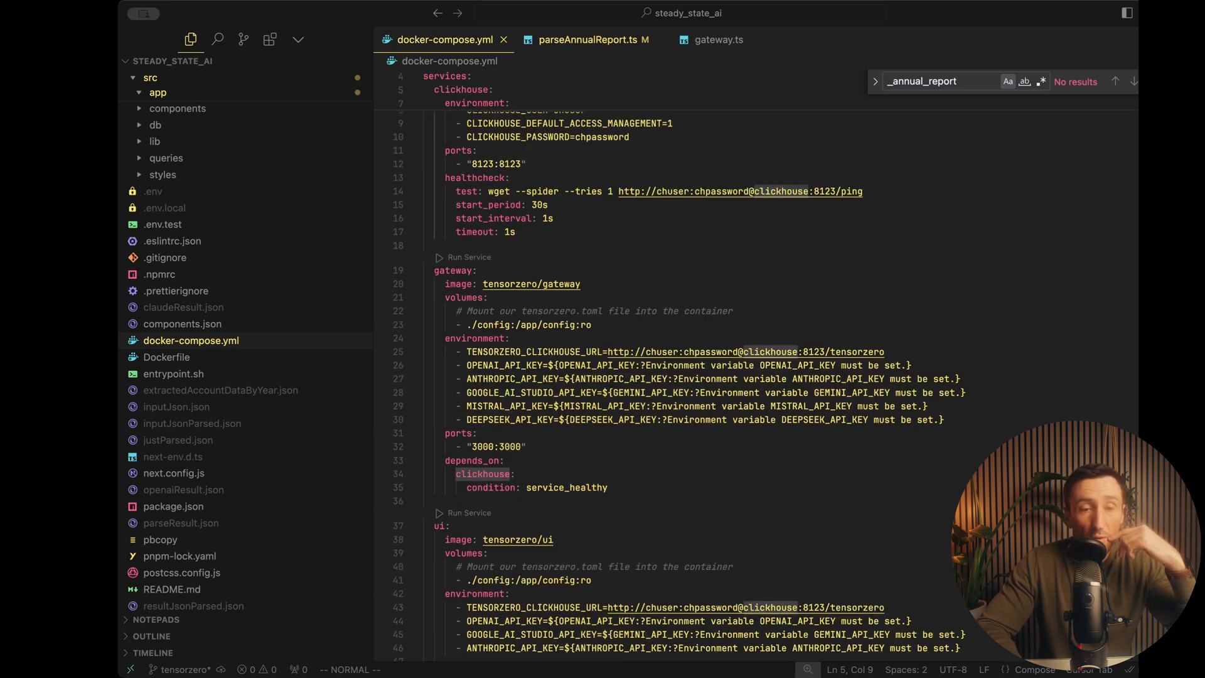
scroll("down", 3)
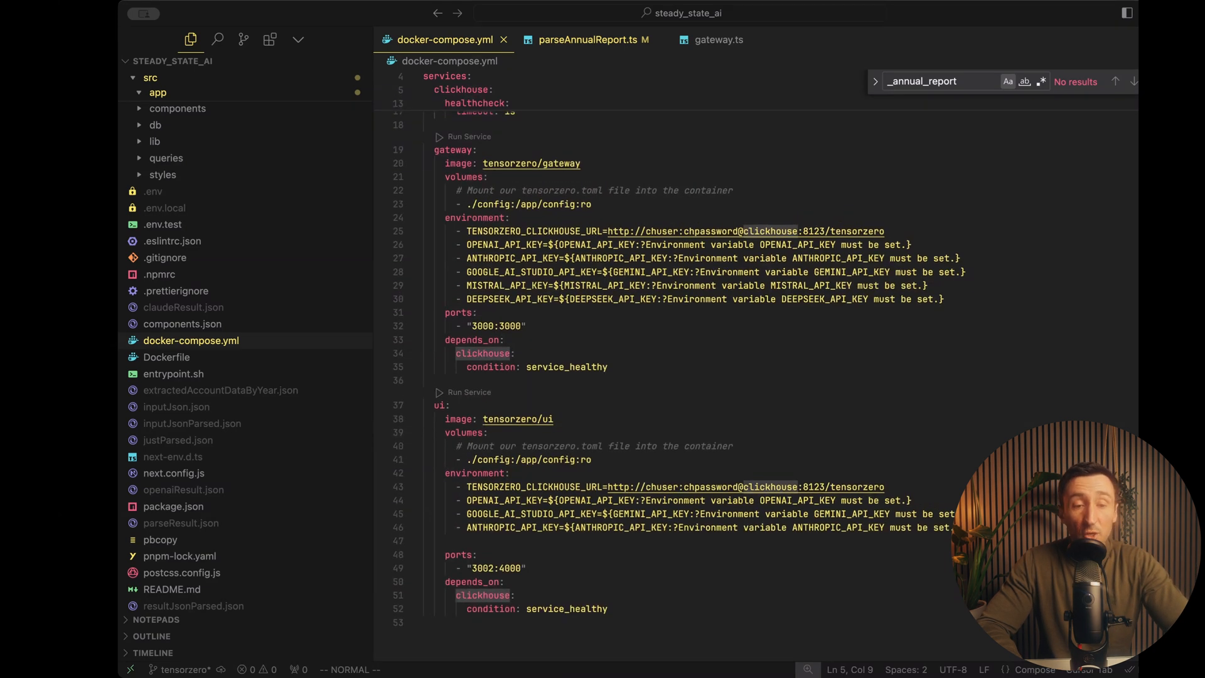
left_click(511, 420)
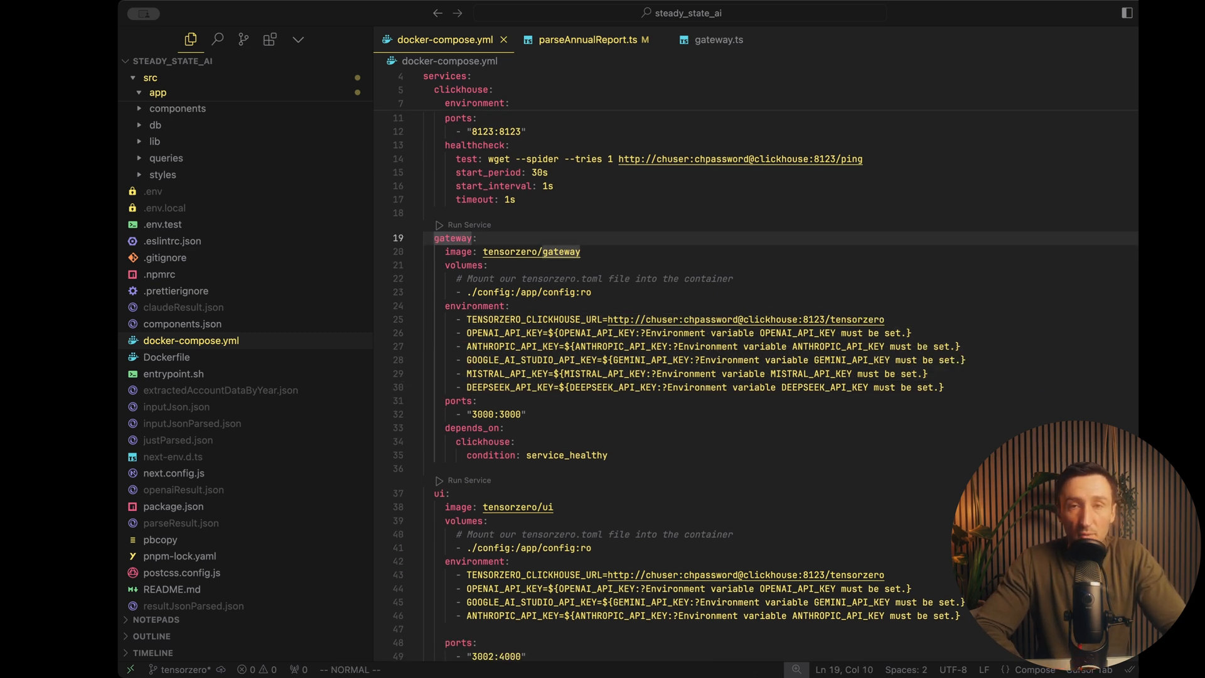
left_click(587, 39)
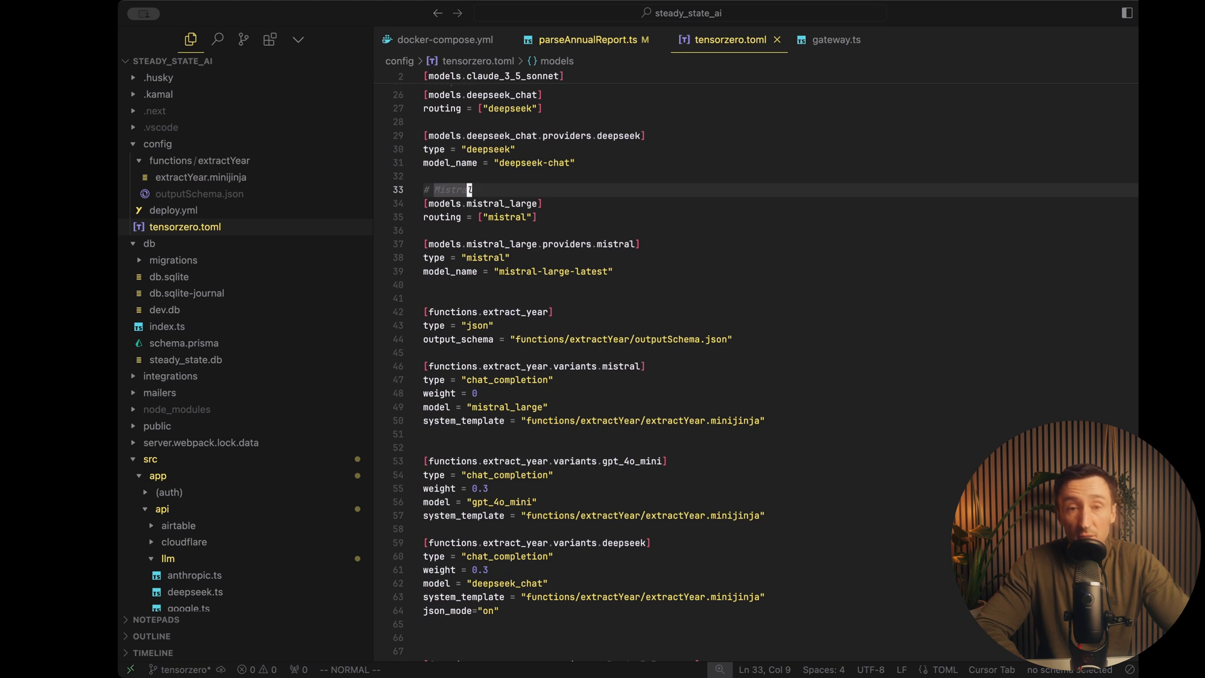
- Compare the extract_year variants in tensorzero.toml with the year extraction code in parseAnnualReport.ts
scroll("down", 3)
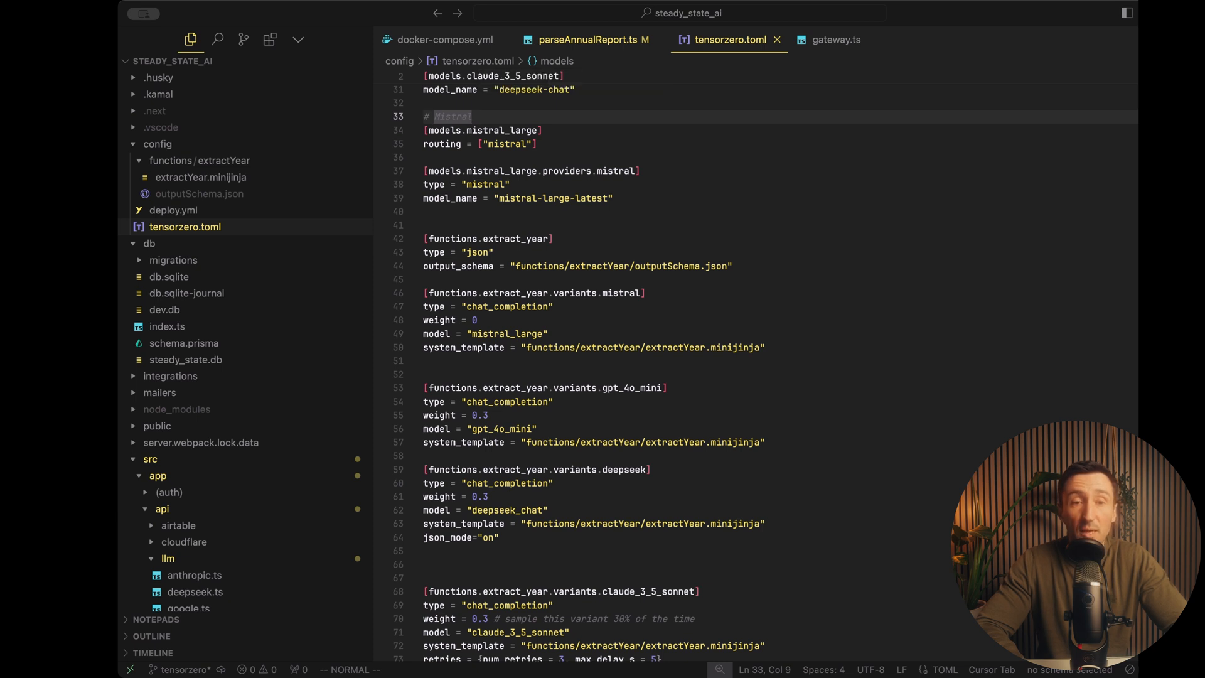
left_click(584, 39)
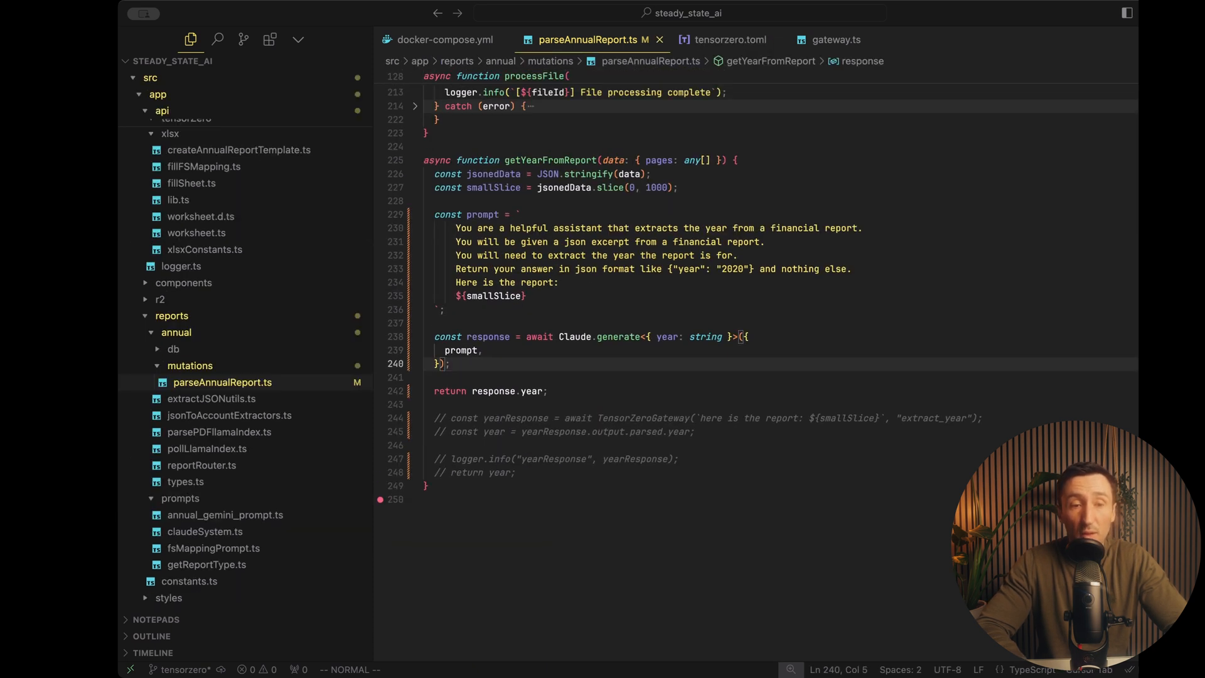
left_click(731, 39)
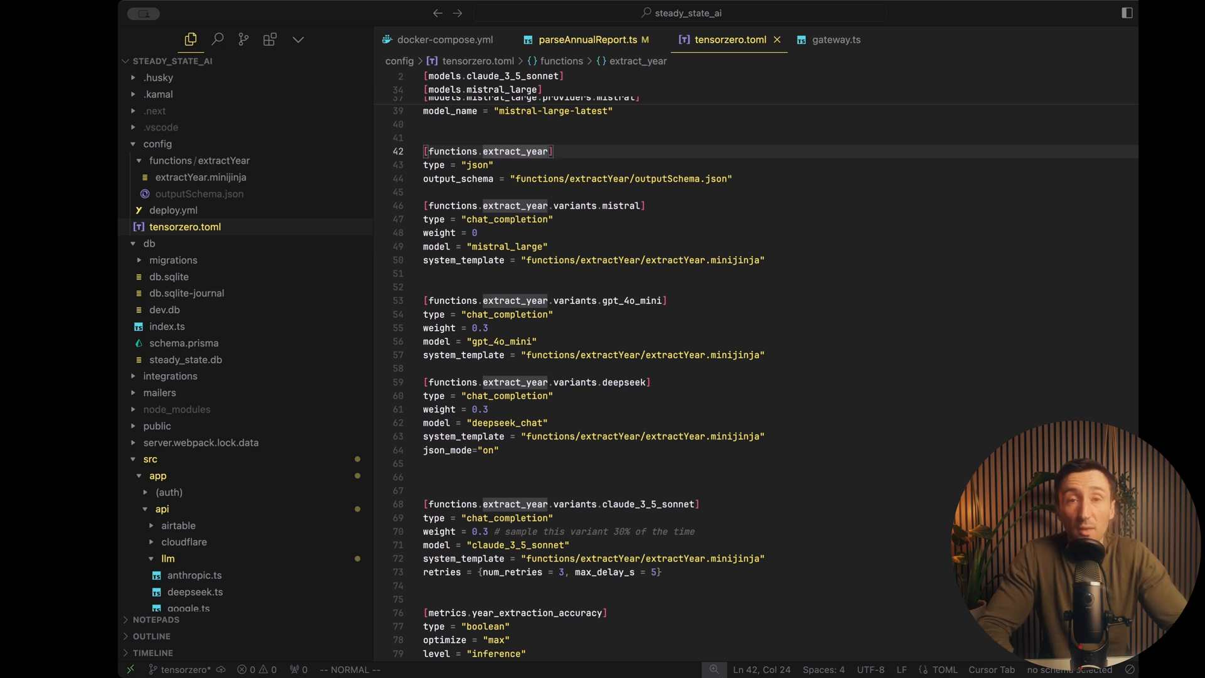
- Review outputSchema.json, the mistral variant in tensorzero.toml, and the extractYear.minijinja prompt template
left_click(199, 194)
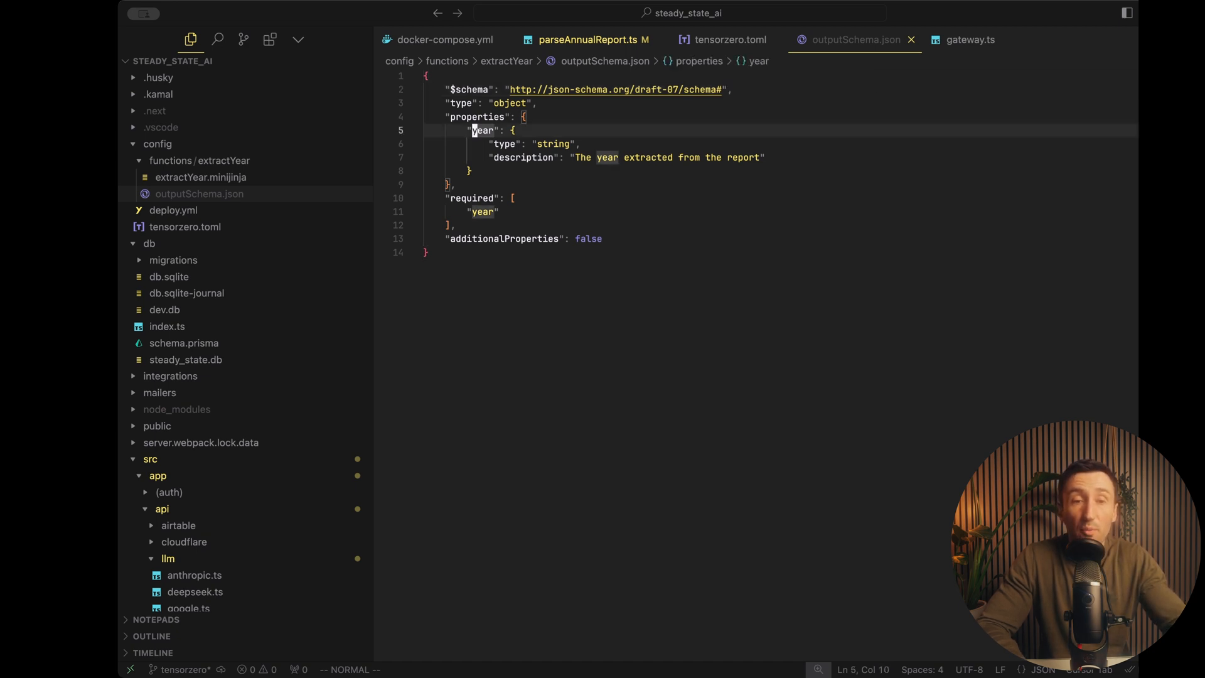
left_click(724, 38)
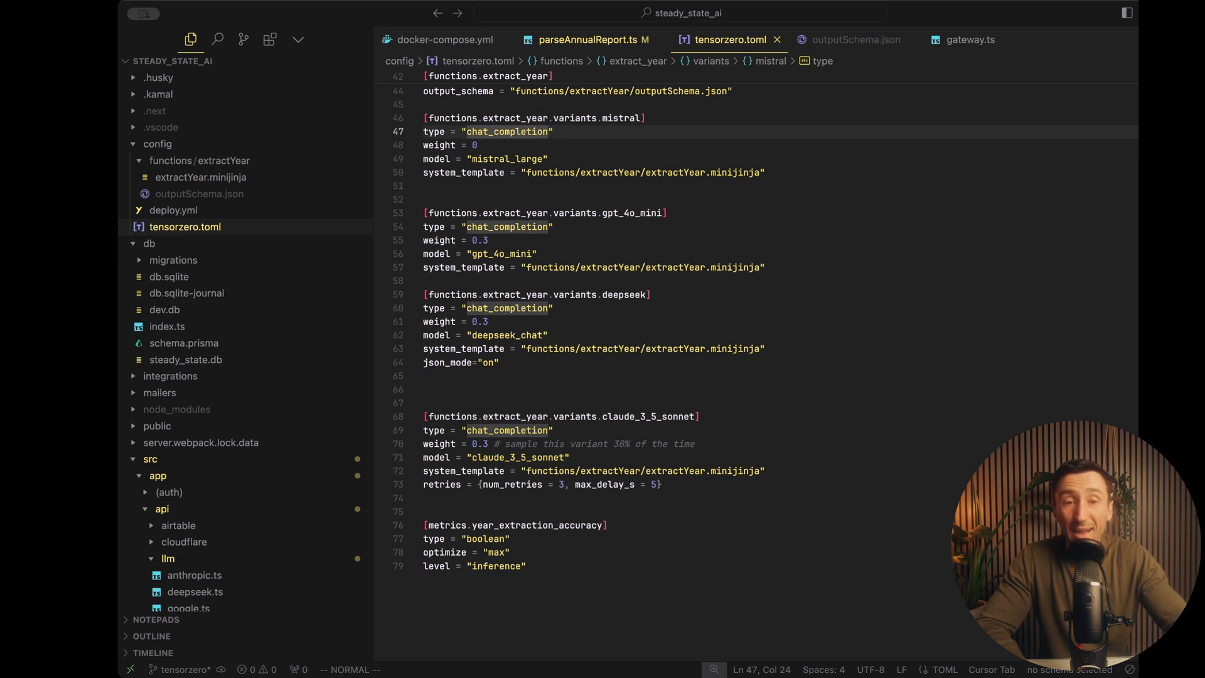
left_click(623, 118)
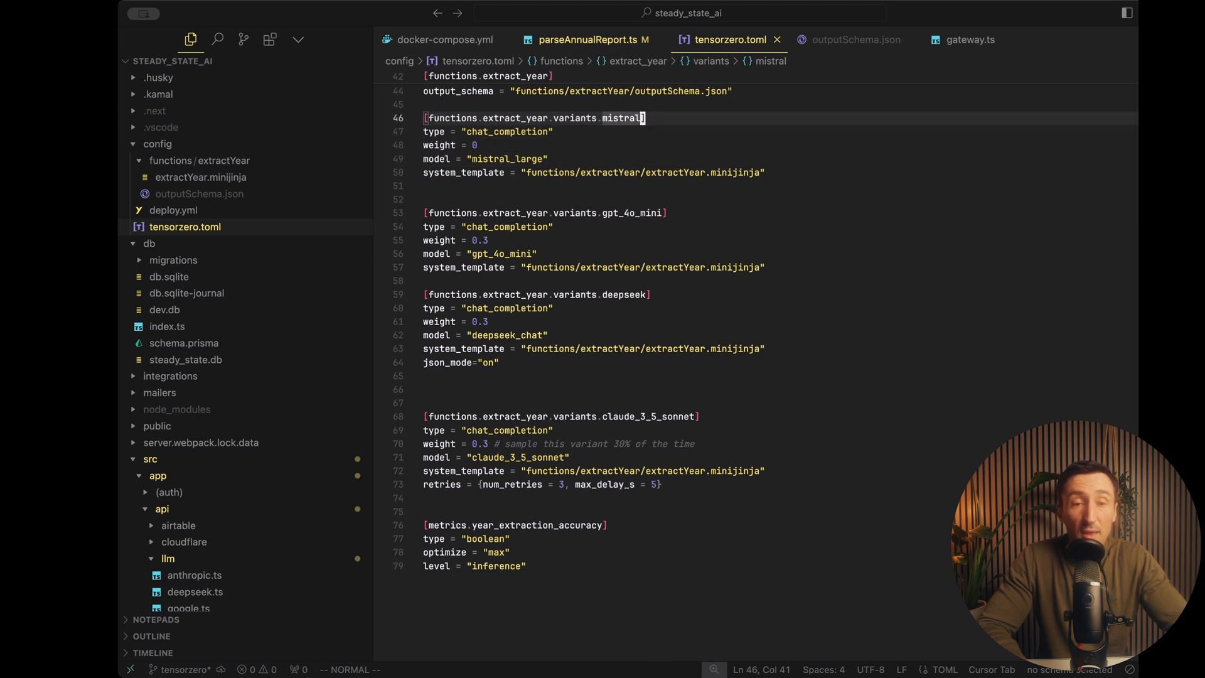
left_click(200, 177)
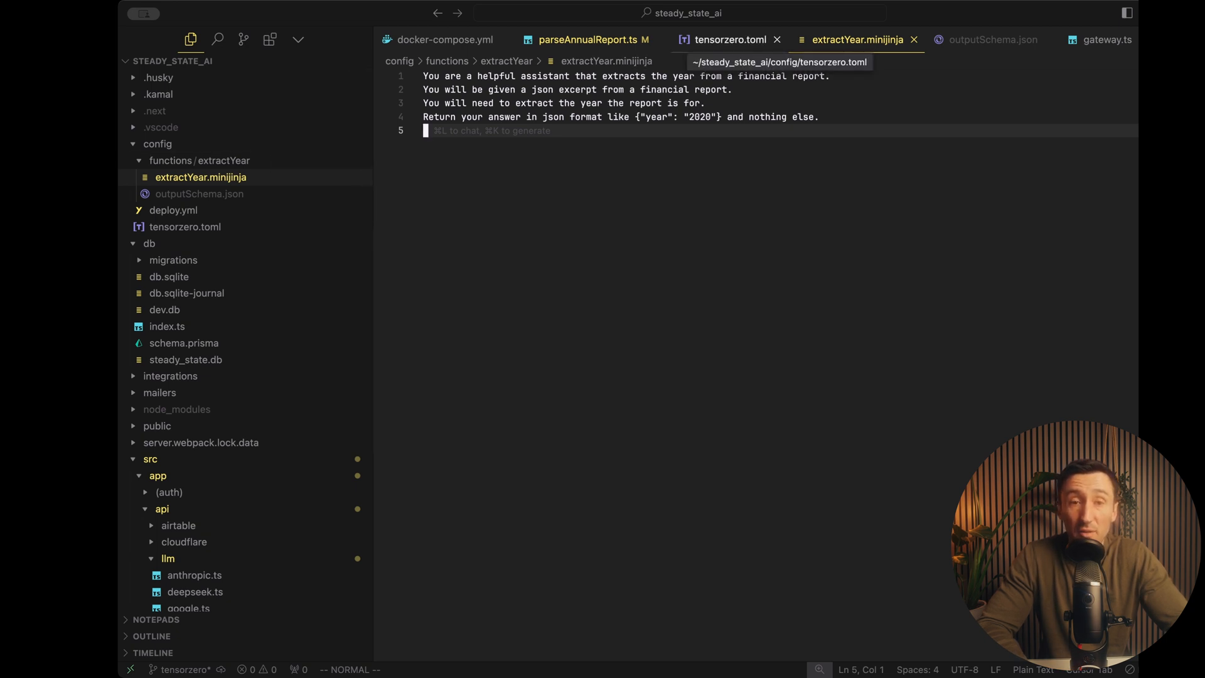
- Return to tensorzero.toml to examine the claude_3_5_sonnet variant's 0.3 weight
left_click(726, 39)
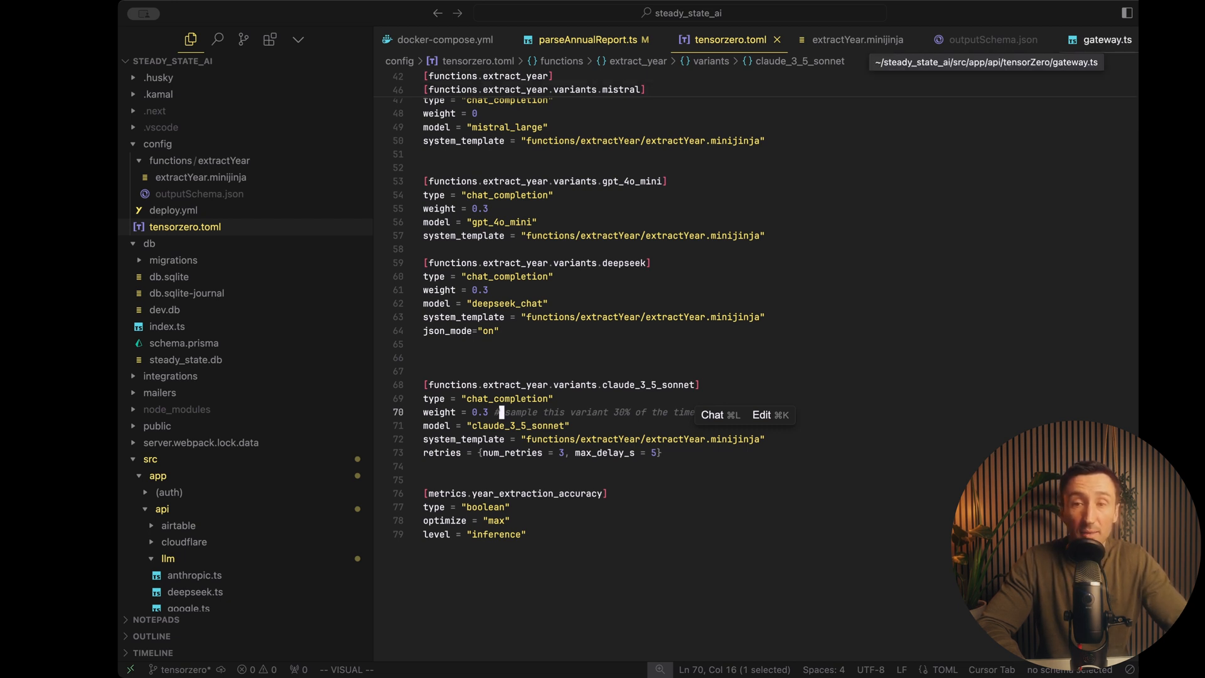
- Match the functionName sent by TensorZeroGateway in gateway.ts to the extract_year function in tensorzero.toml
left_click(1101, 39)
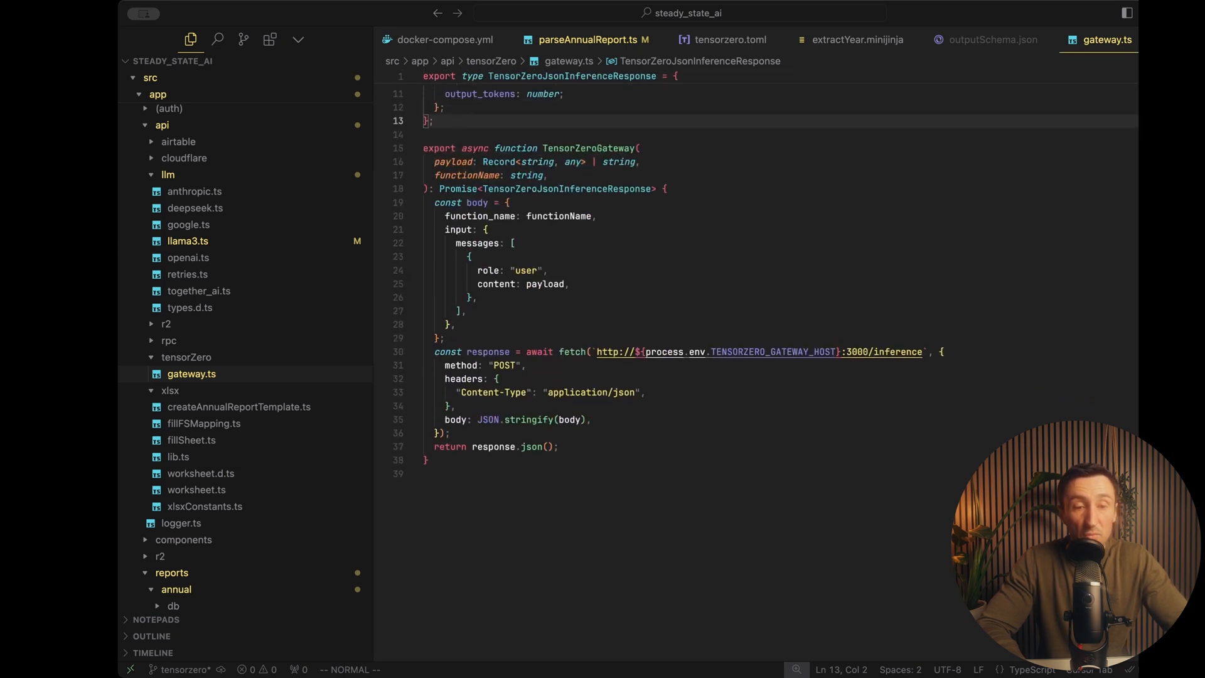
mouse_move(572, 351)
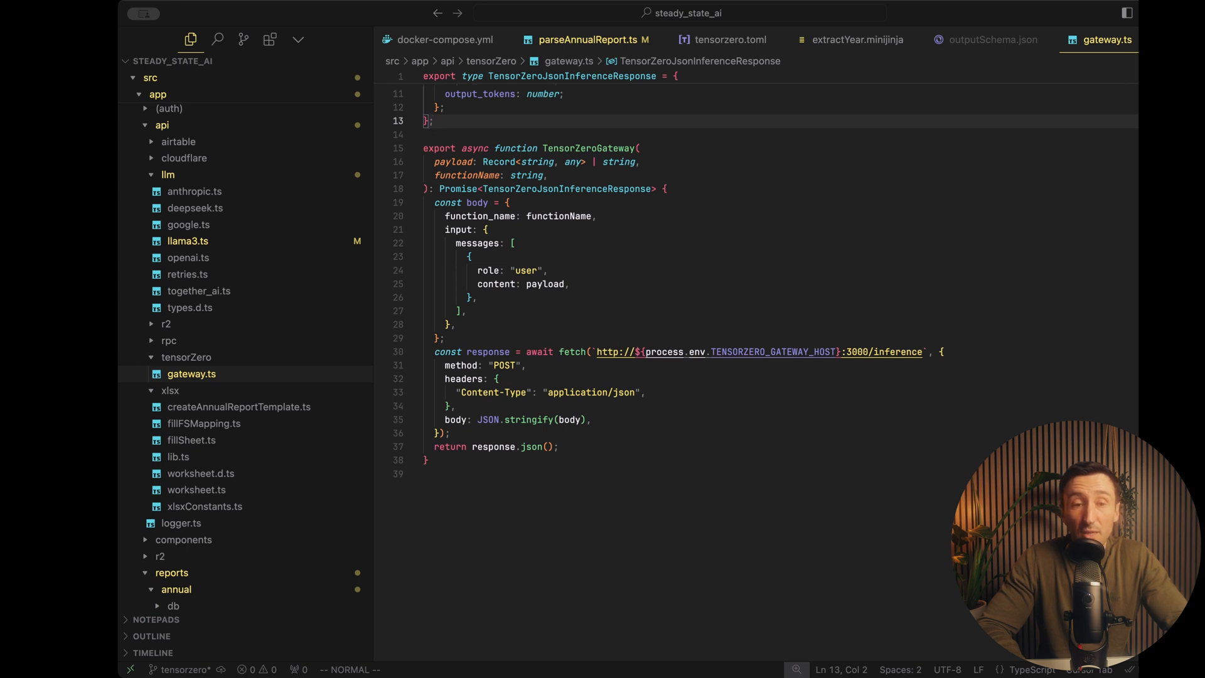
double_click(558, 216)
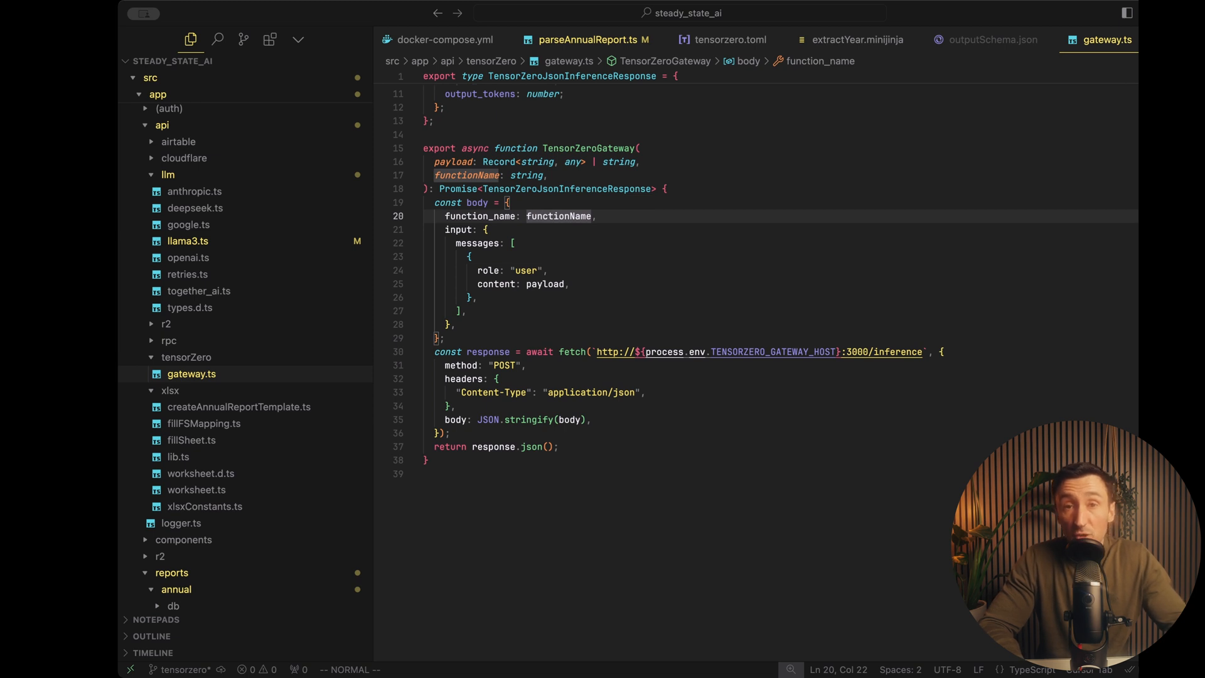
left_click(726, 39)
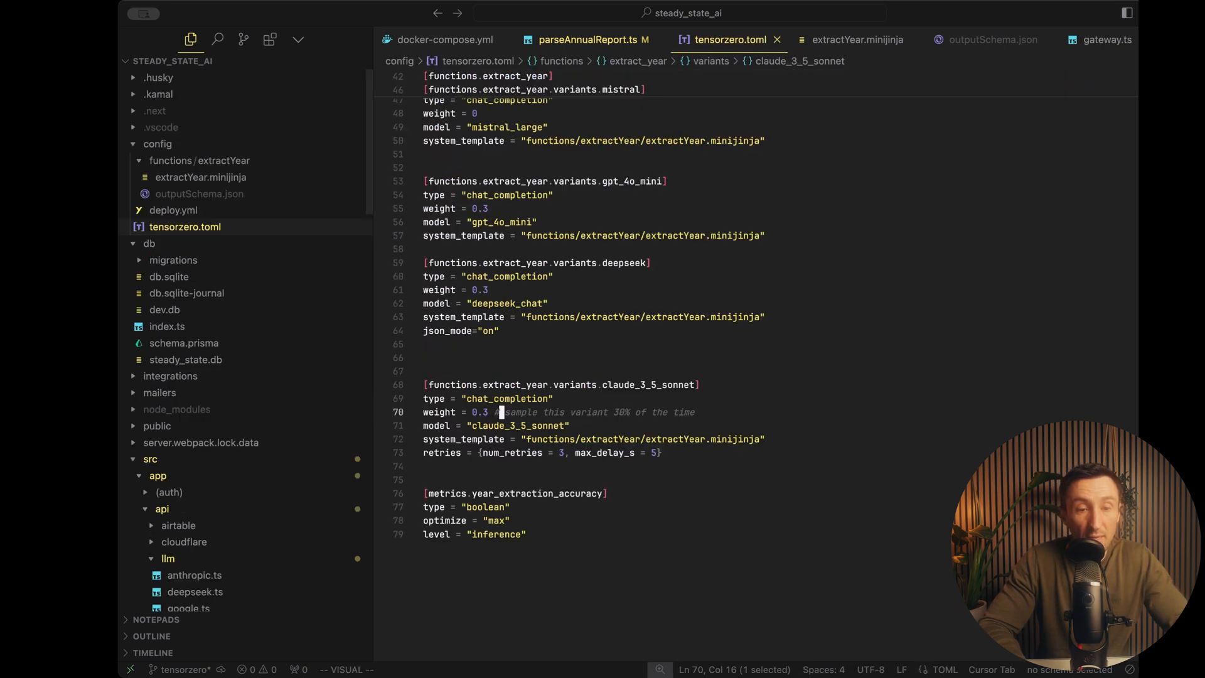
double_click(515, 385)
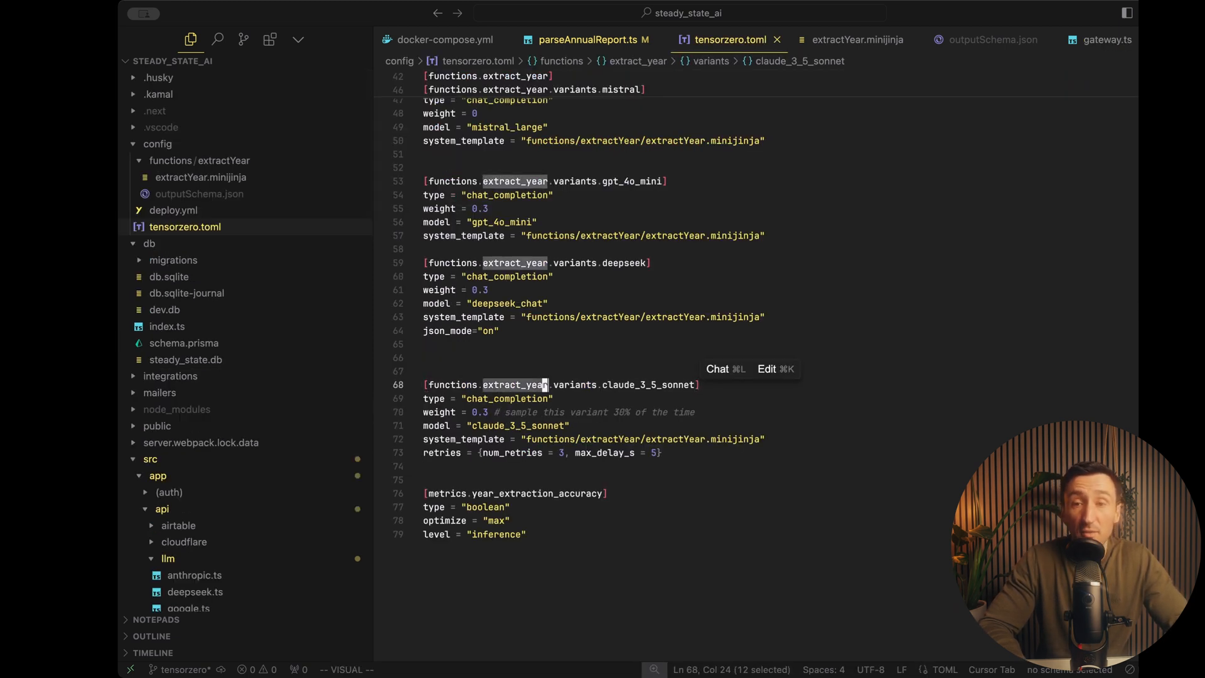
left_click(1102, 41)
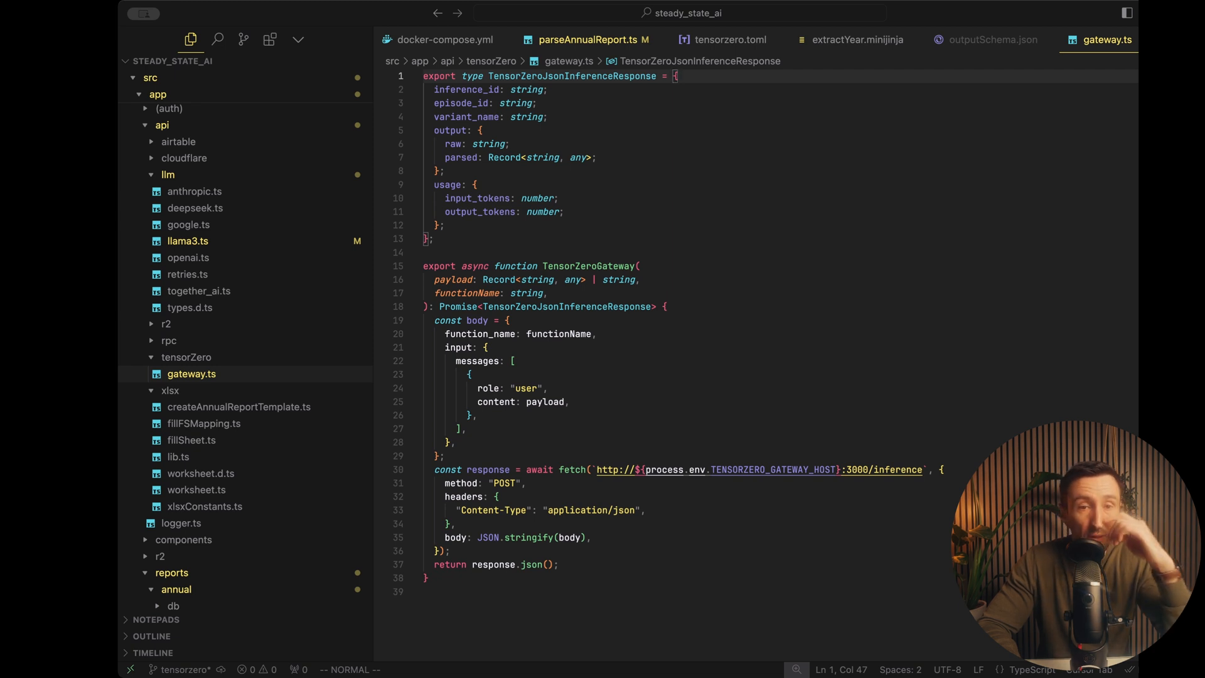
- Glance at the getYearFromReport code in parseAnnualReport.ts, then move to the Zellij terminal
left_click(591, 39)
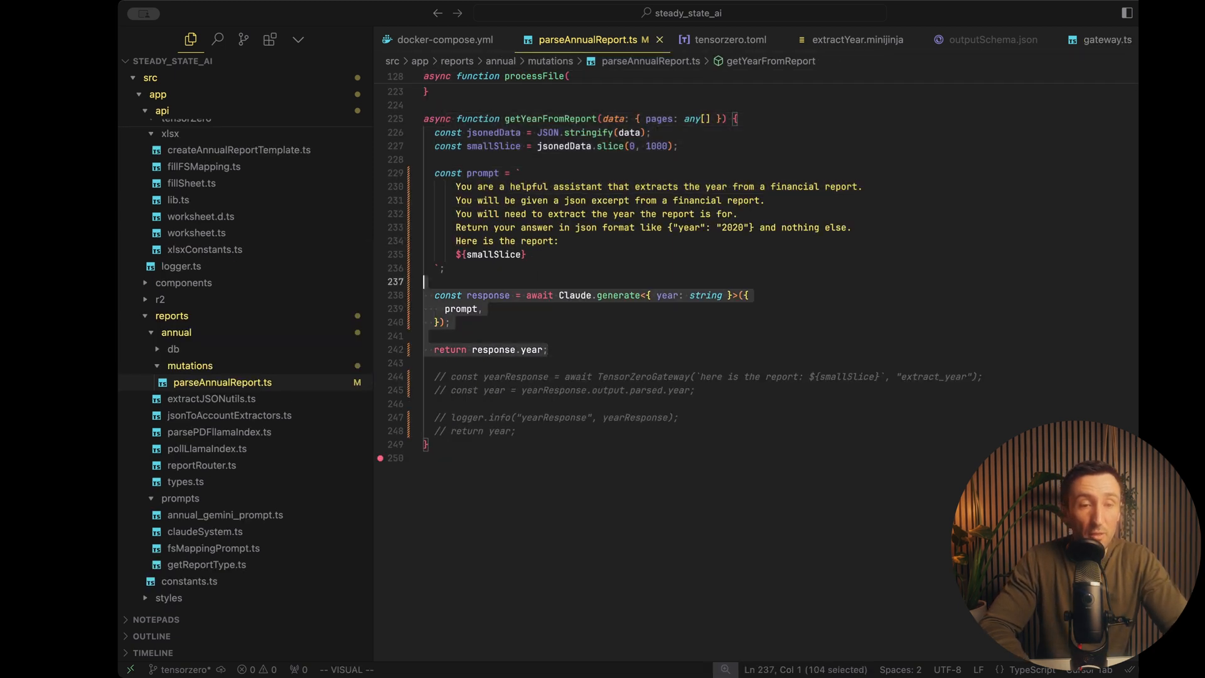
key("Cmd+/")
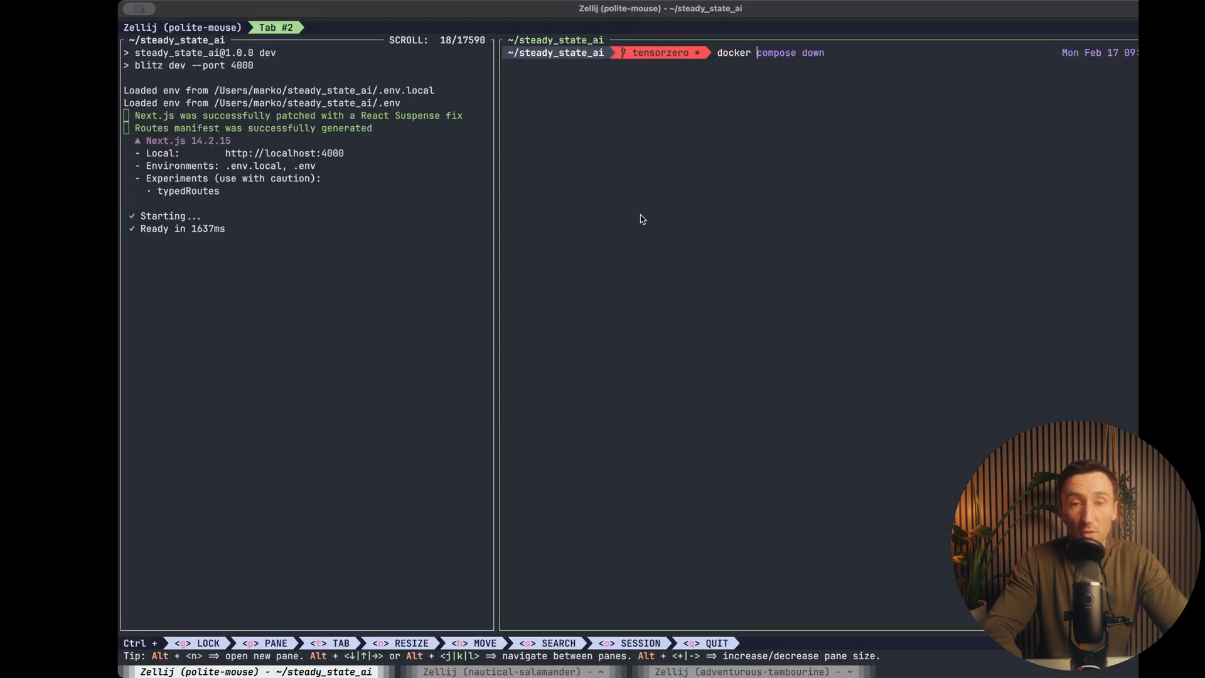
- Run docker compose up to start the clickhouse, gateway and ui containers
key("Enter")
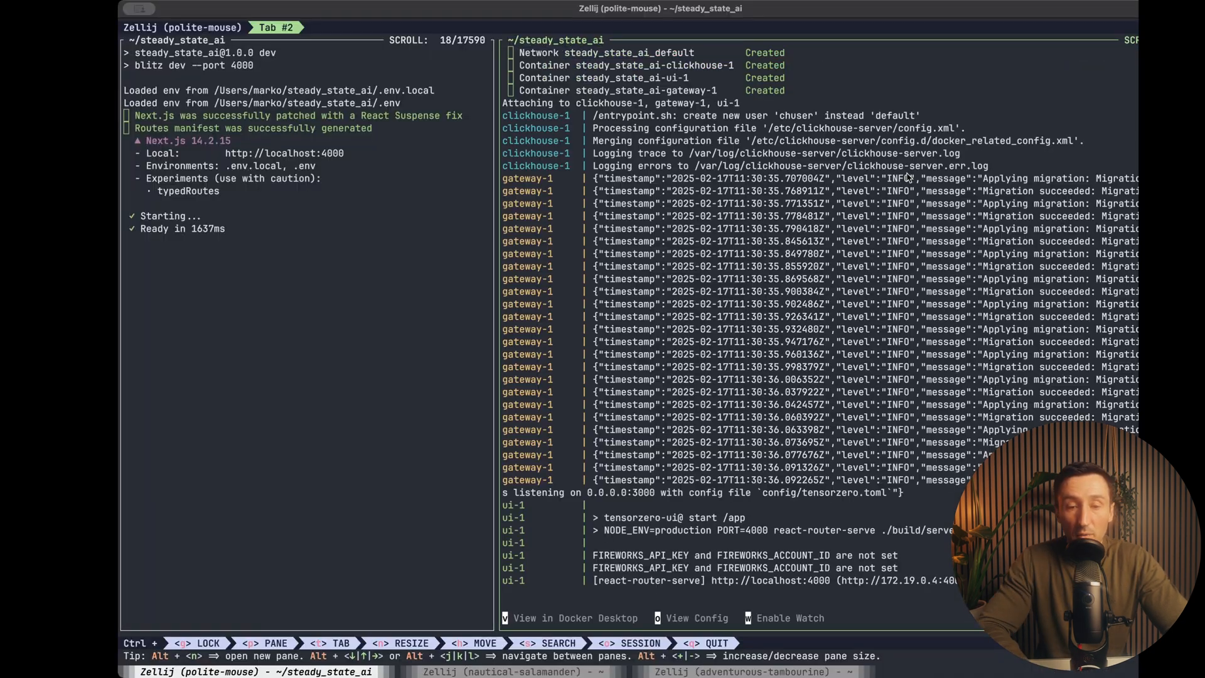
mouse_move(893, 319)
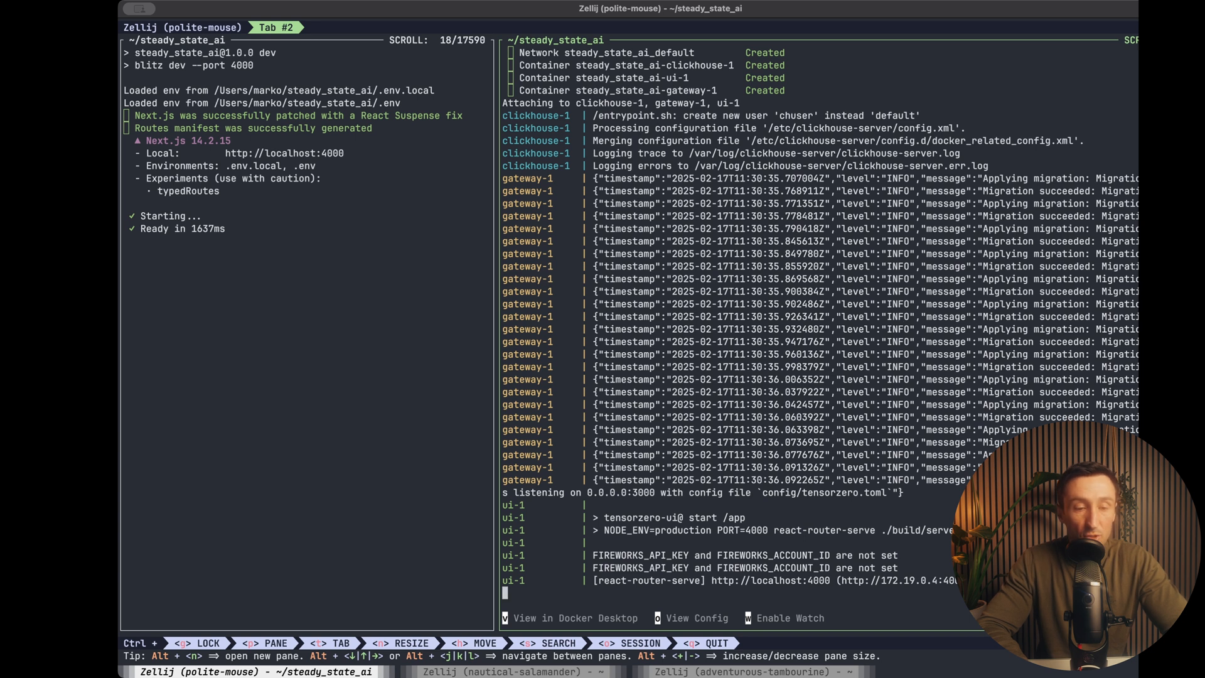
mouse_move(432, 638)
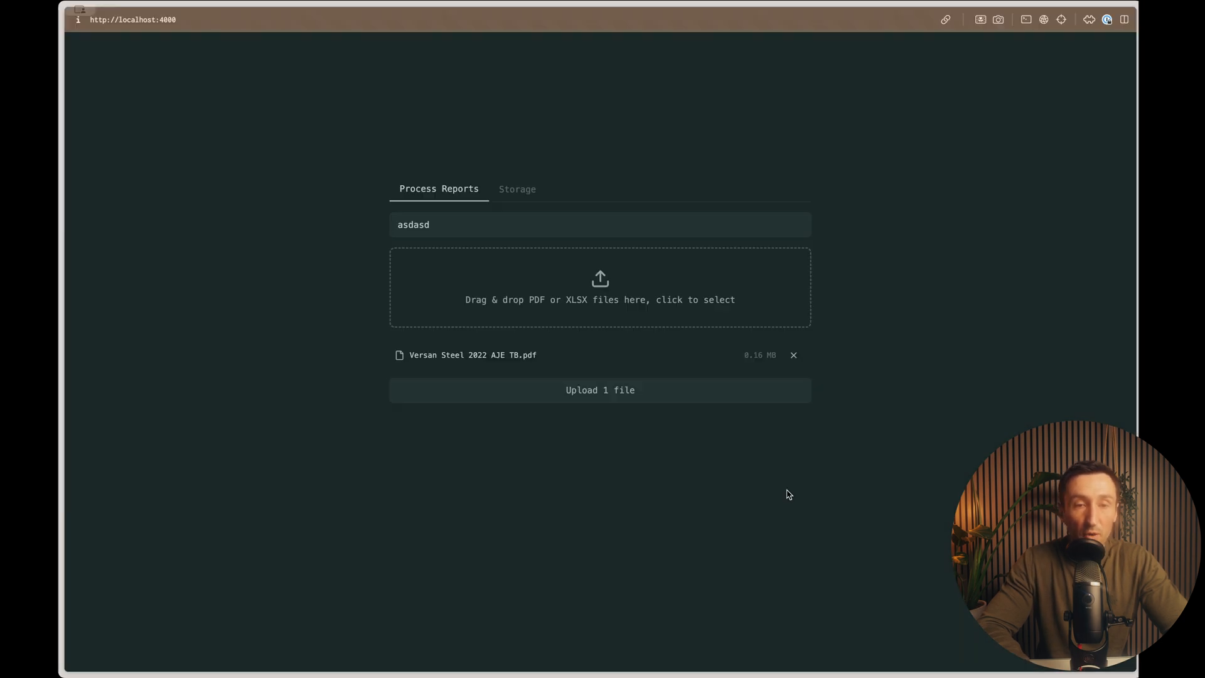
mouse_move(163, 658)
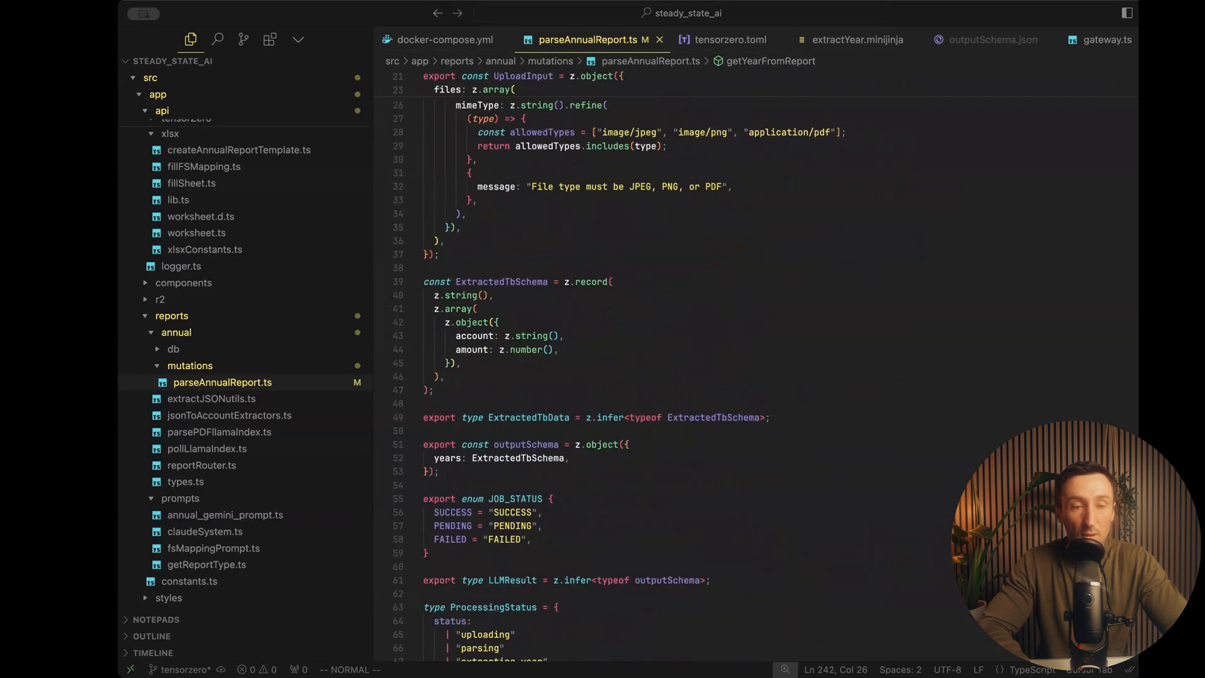
- Swap getYearFromReport's Claude call for TensorZeroGateway with extract_year
scroll("down", 3)
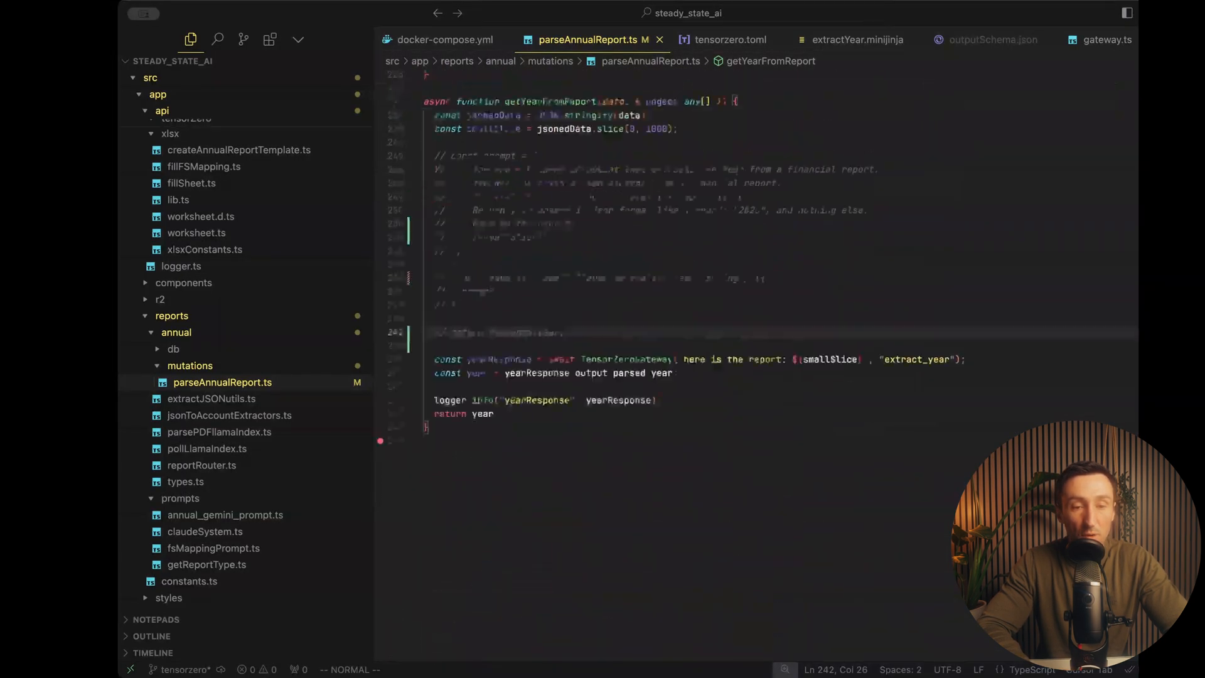
key("Ctrl+f")
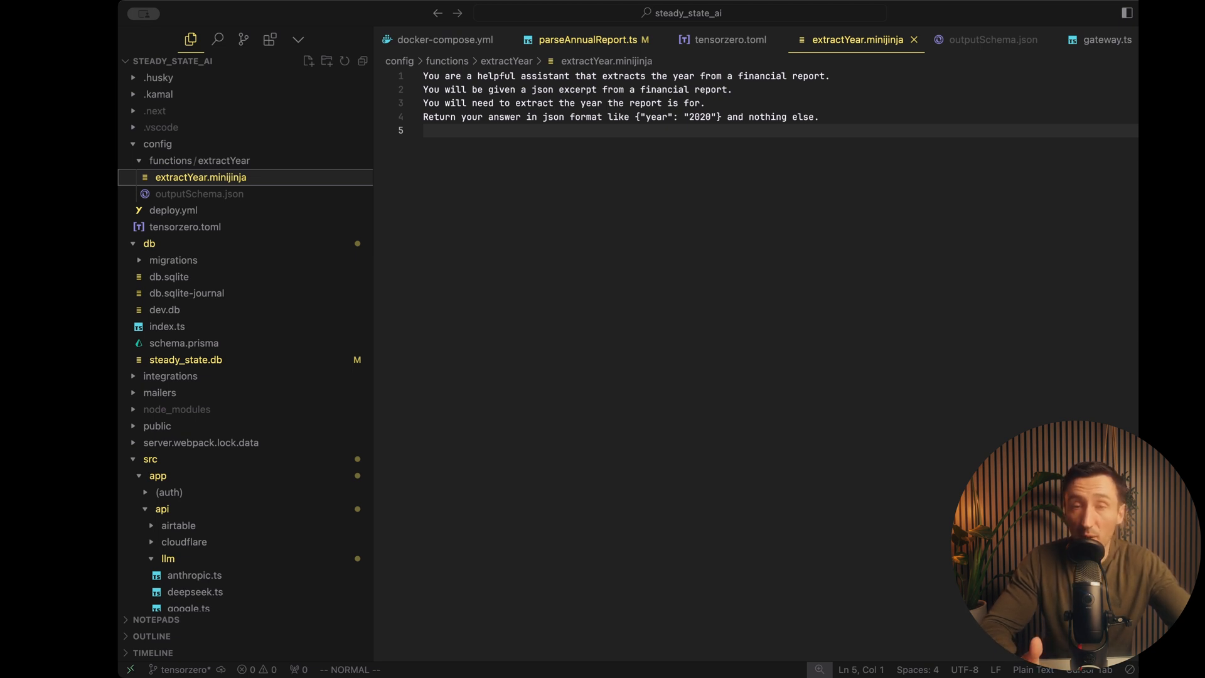
- Add json_mode = "on" to the deepseek extract_year variant in tensorzero.toml
left_click(732, 39)
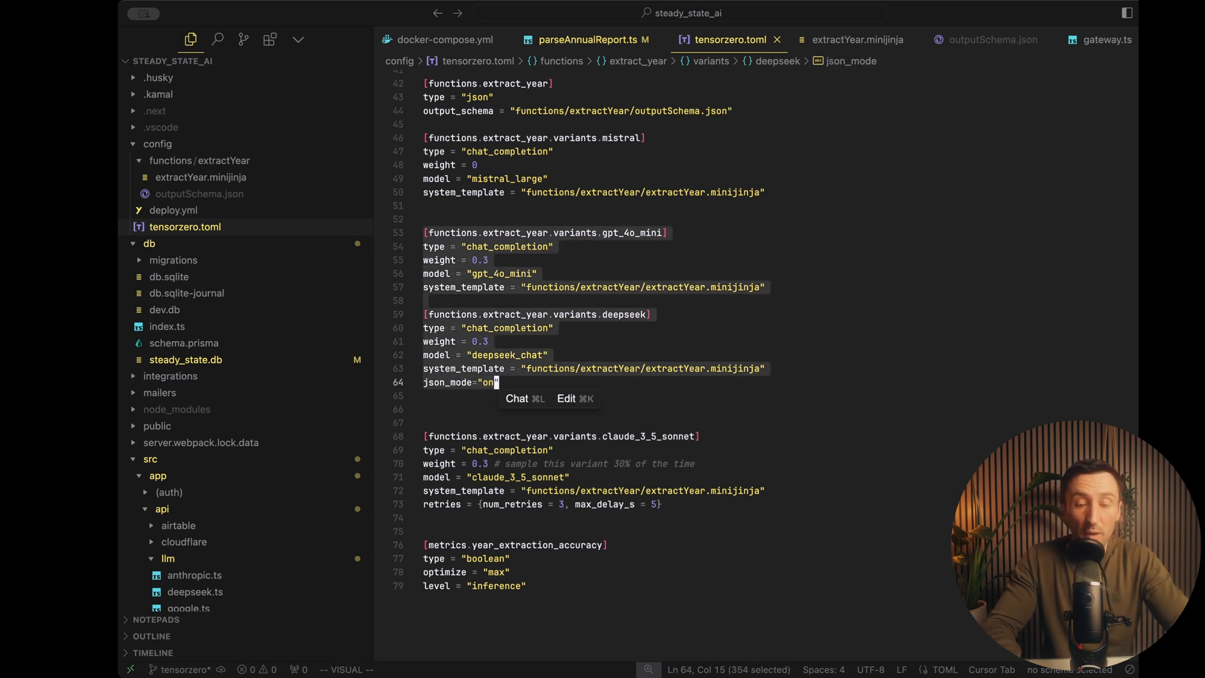
key("Cmd+/")
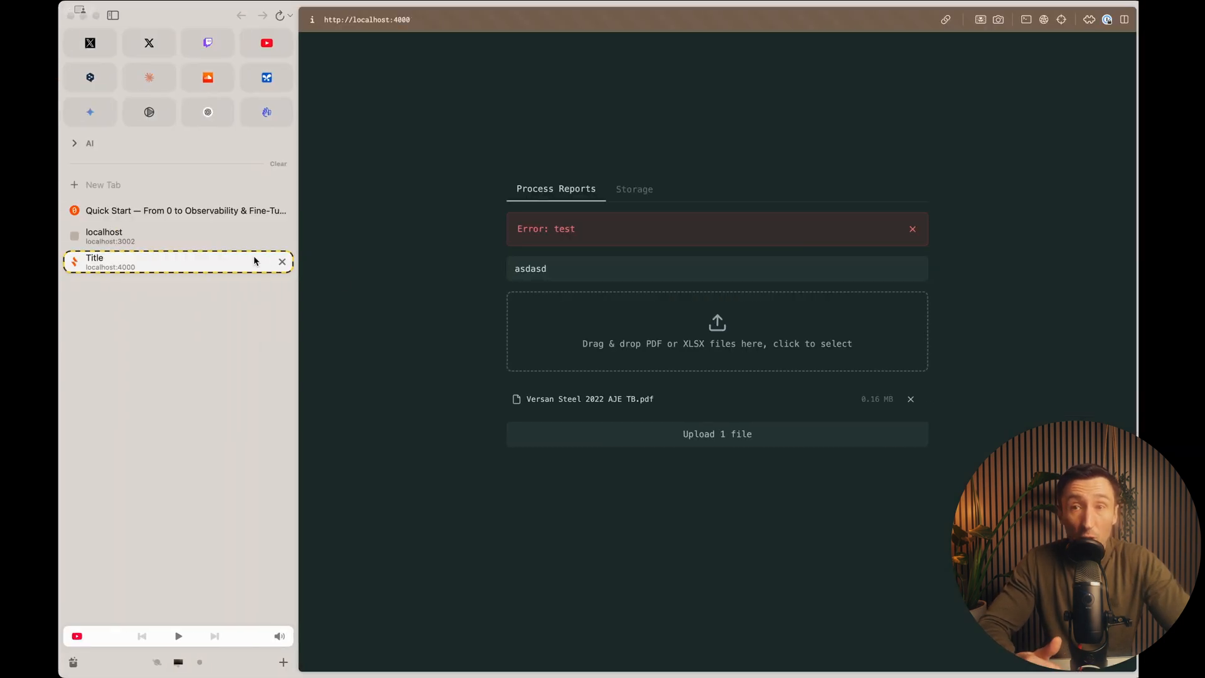
mouse_move(256, 261)
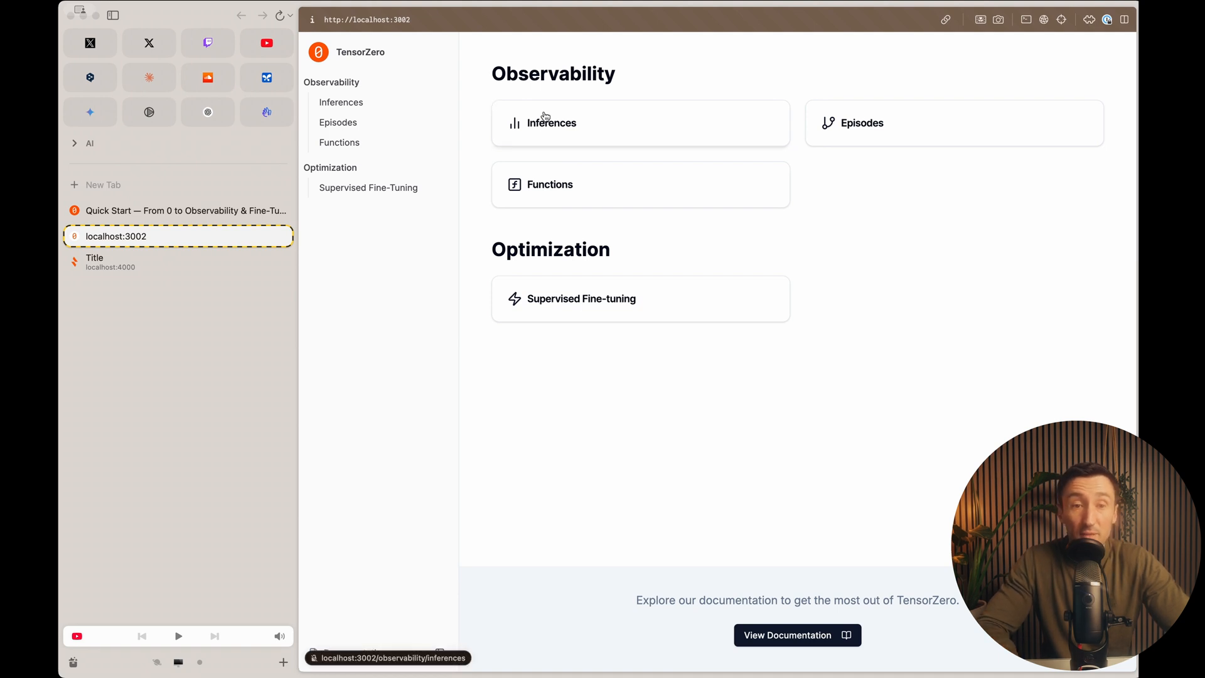
- Inspect the gpt_4o_mini extract_year inference's input and parsed year output in TensorZero UI
left_click(551, 123)
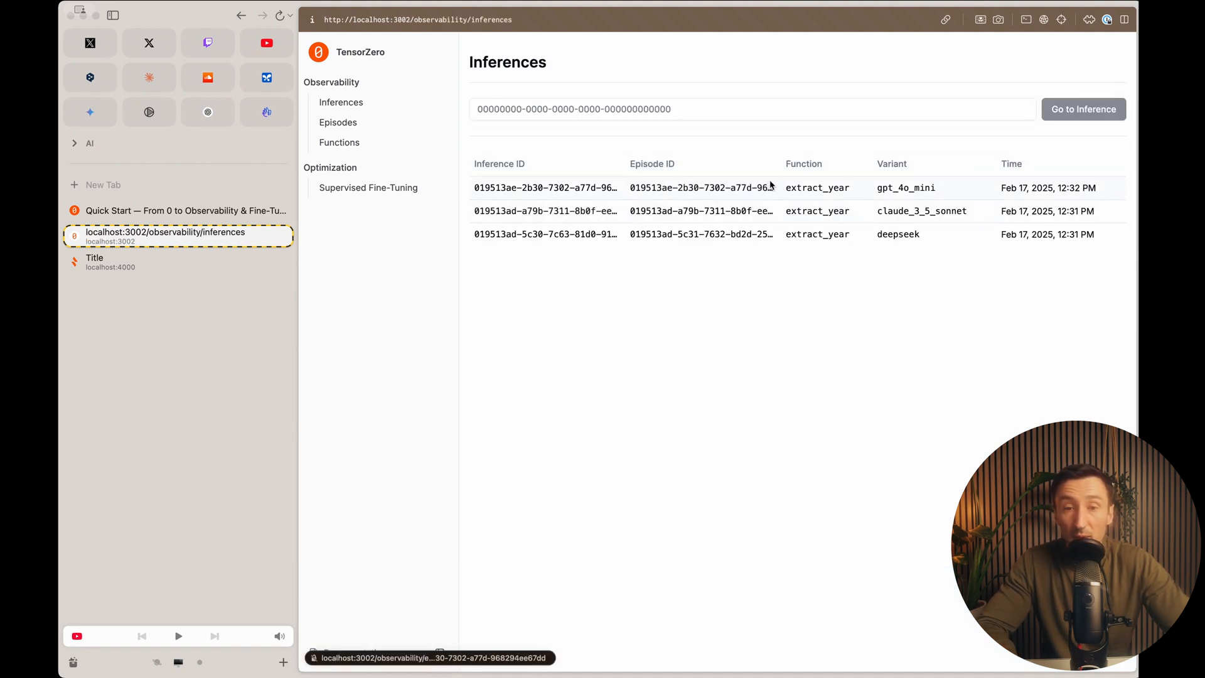
left_click(545, 188)
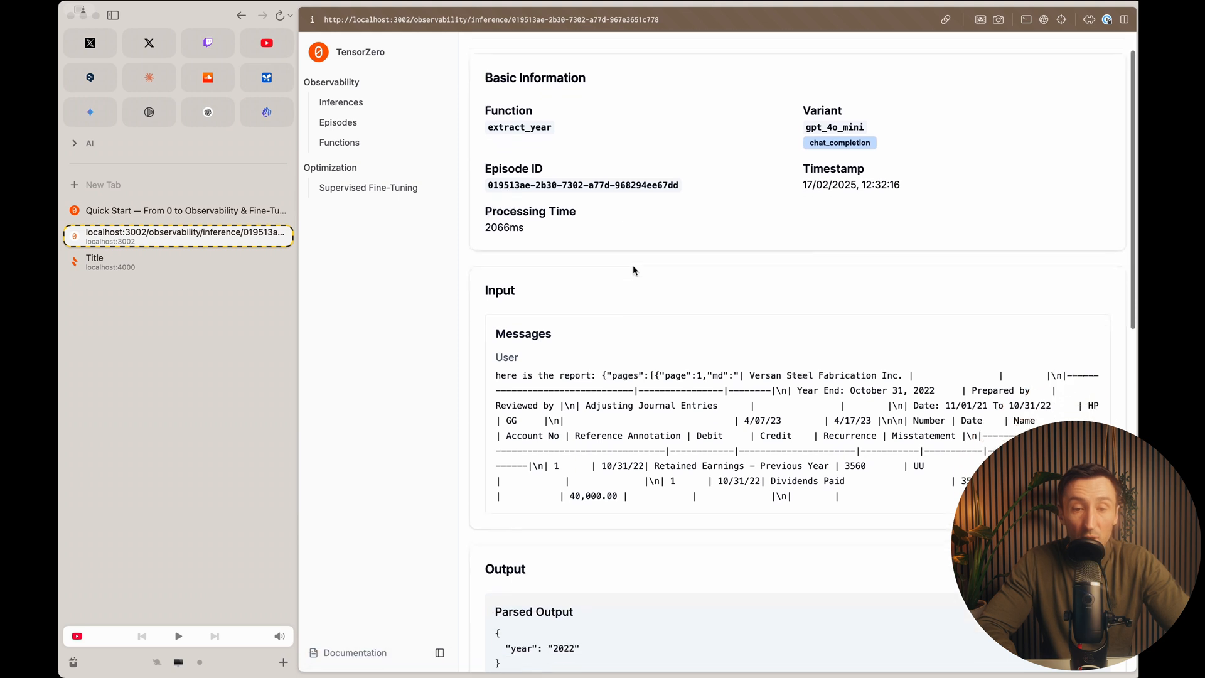
scroll("down", 3)
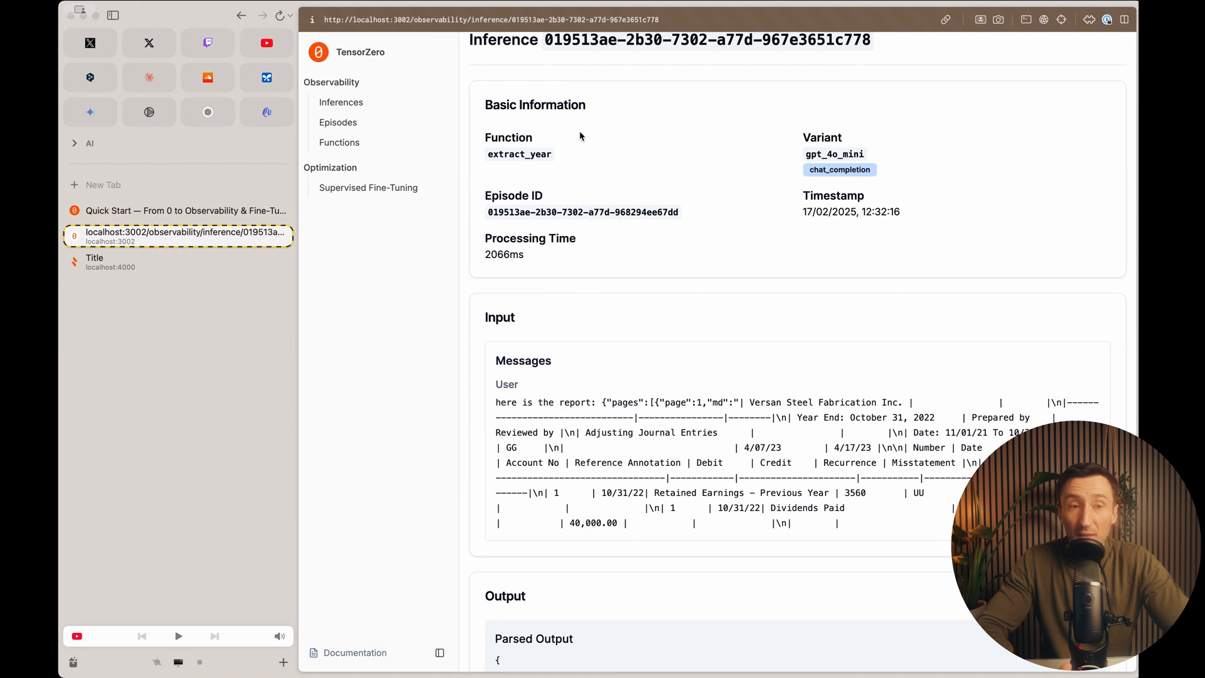
- Browse the Episodes, Functions and Supervised Fine-Tuning pages in TensorZero UI
left_click(339, 123)
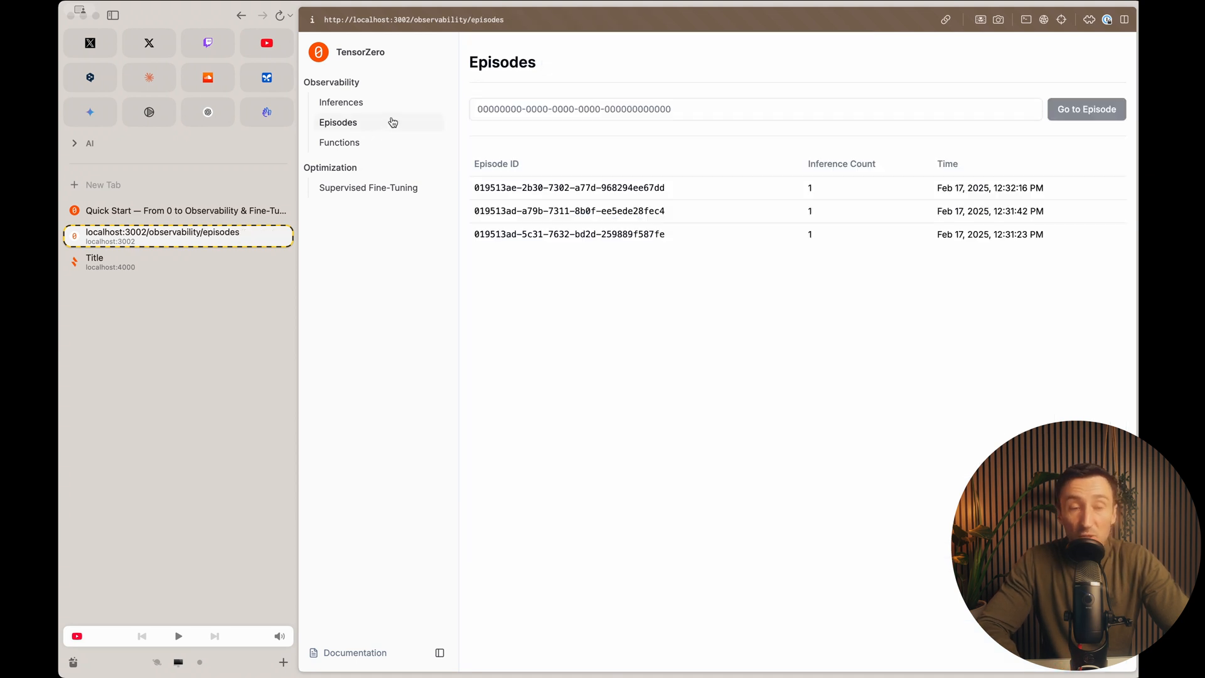
left_click(339, 142)
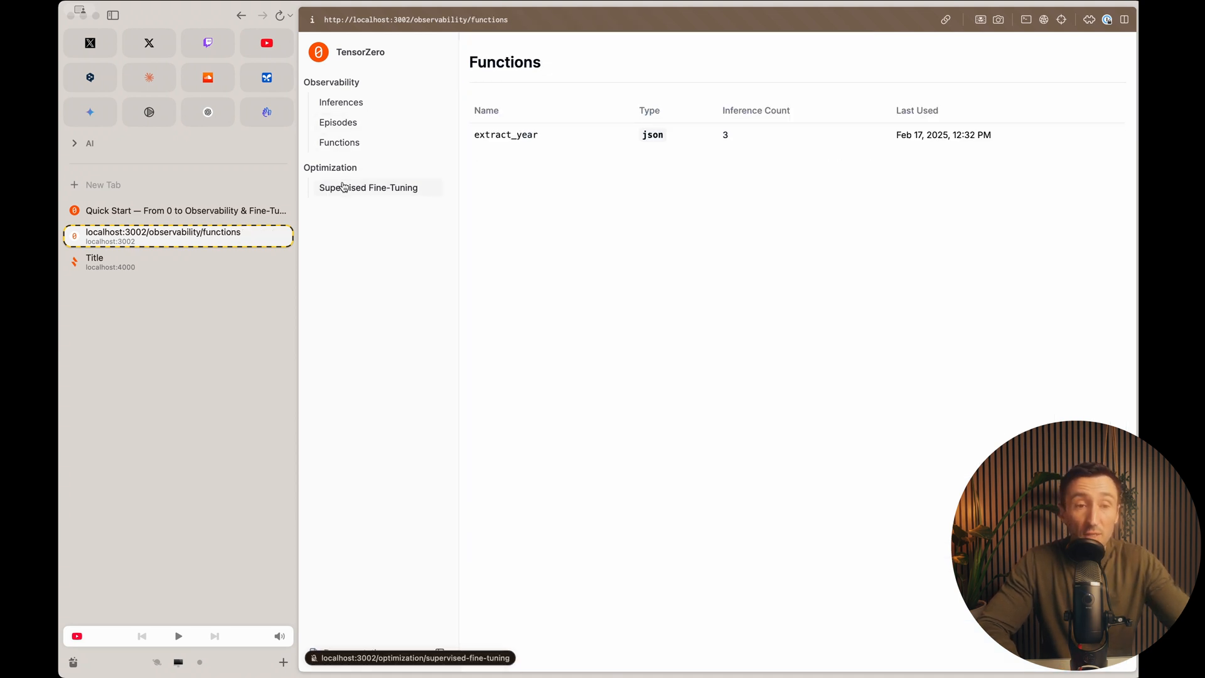
left_click(338, 123)
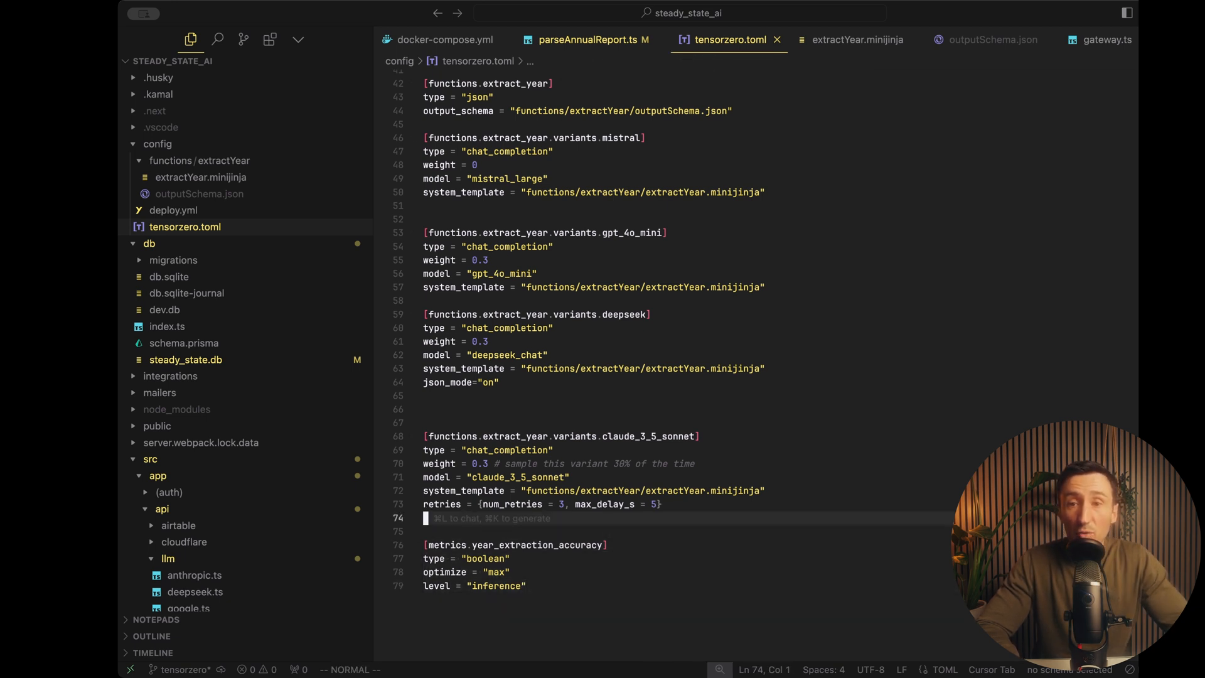
mouse_move(1105, 39)
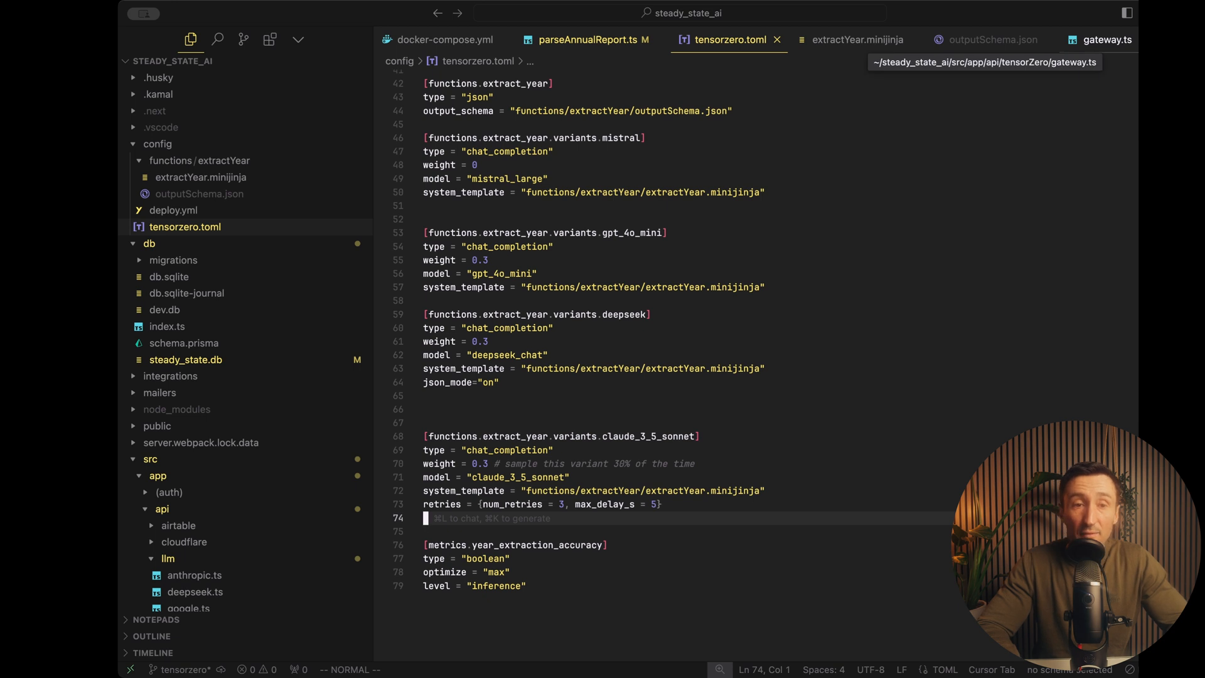
- Bring up the gateway.ts TensorZero client source in the editor
left_click(1100, 39)
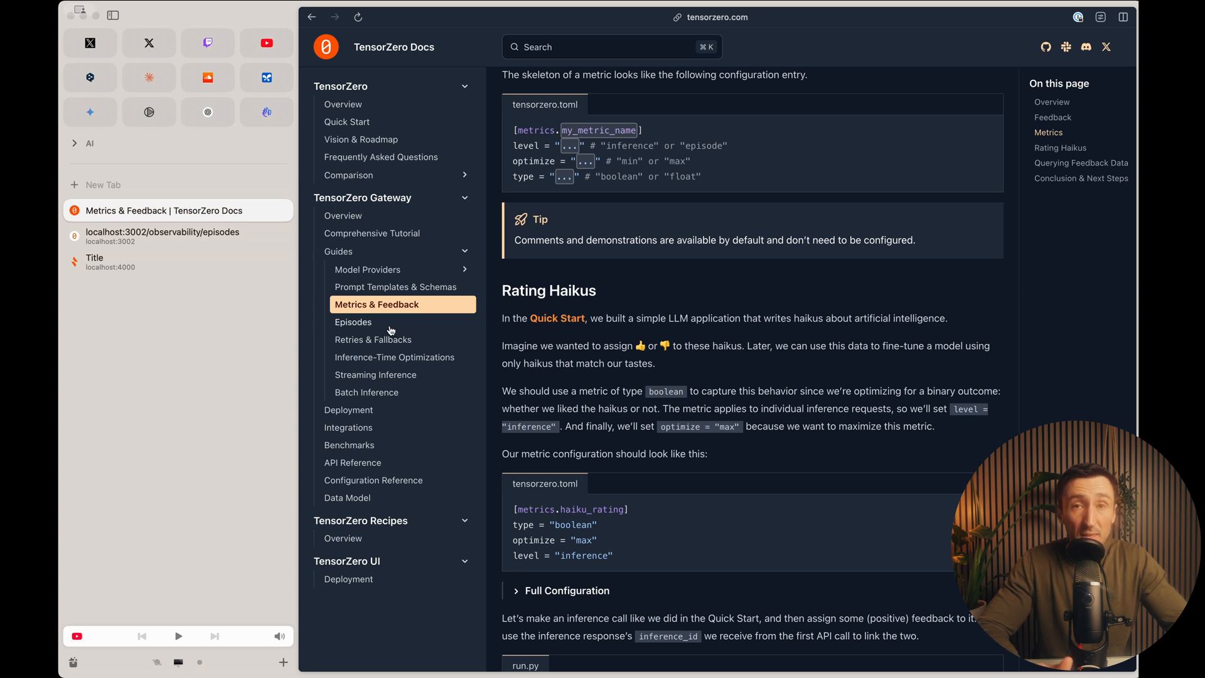
- Read the Episodes guide down to the haiku commentary scenario on episode_id grouping
left_click(354, 322)
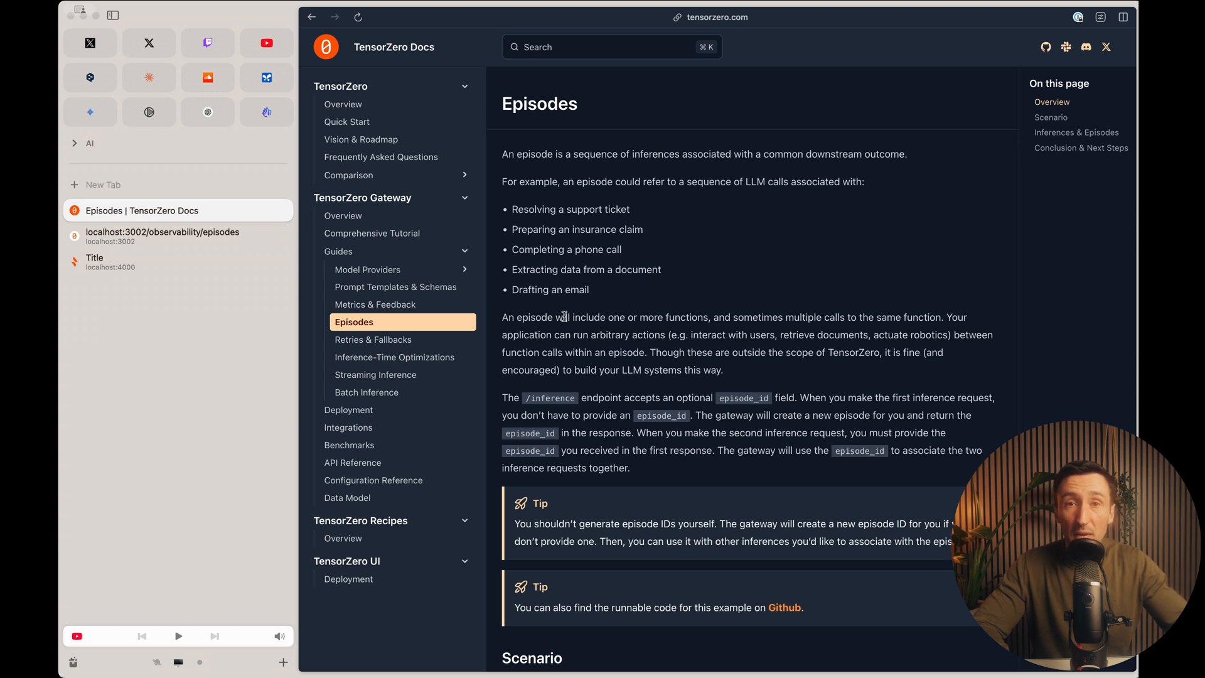
mouse_move(360, 350)
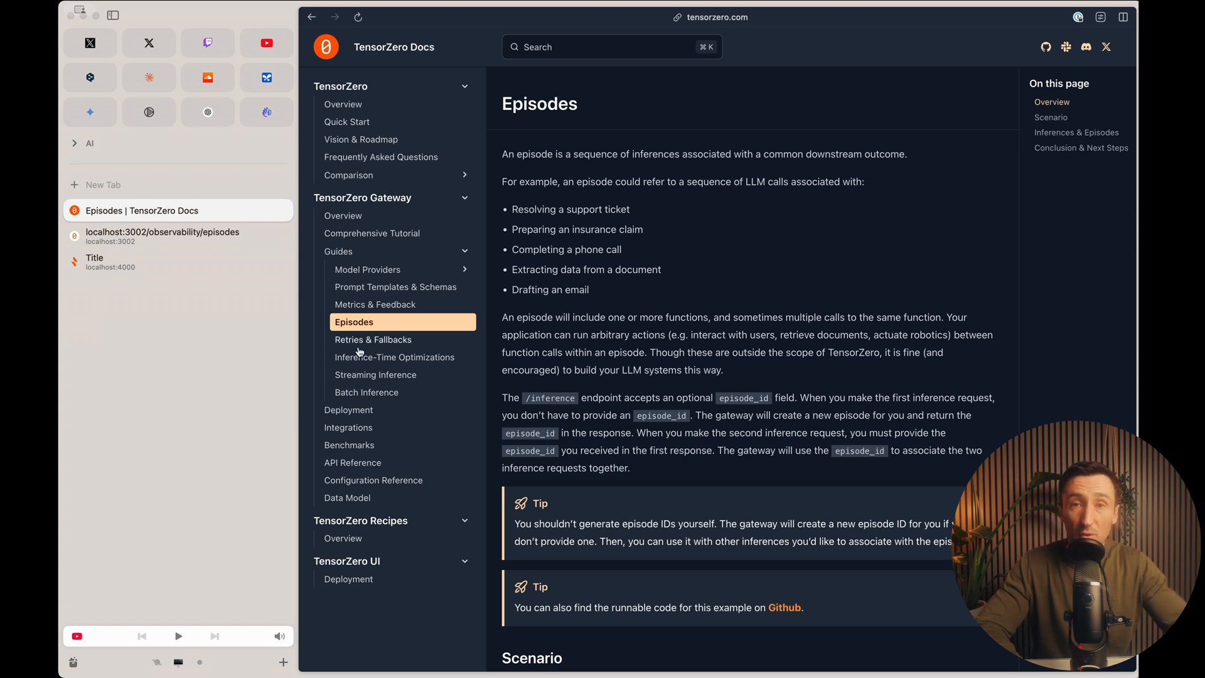
scroll("down", 3)
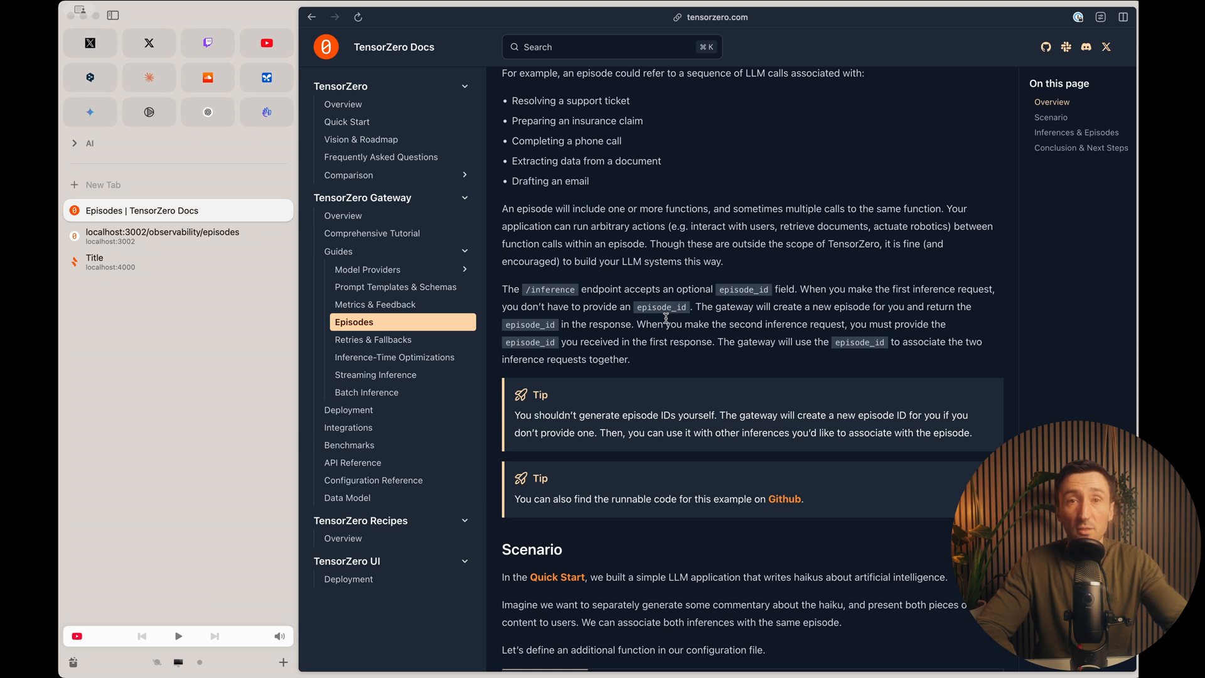
scroll("down", 3)
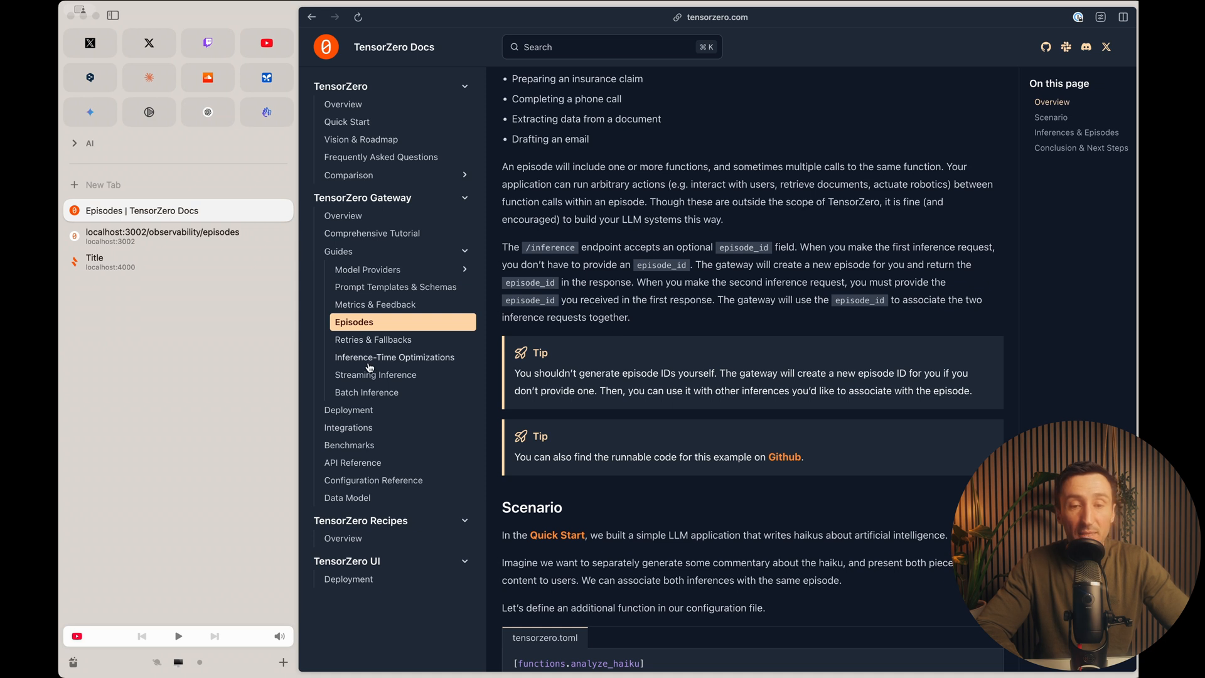
- Read the Inference-Time Optimizations guide down to the Best-of-N Sampling diagram
left_click(394, 356)
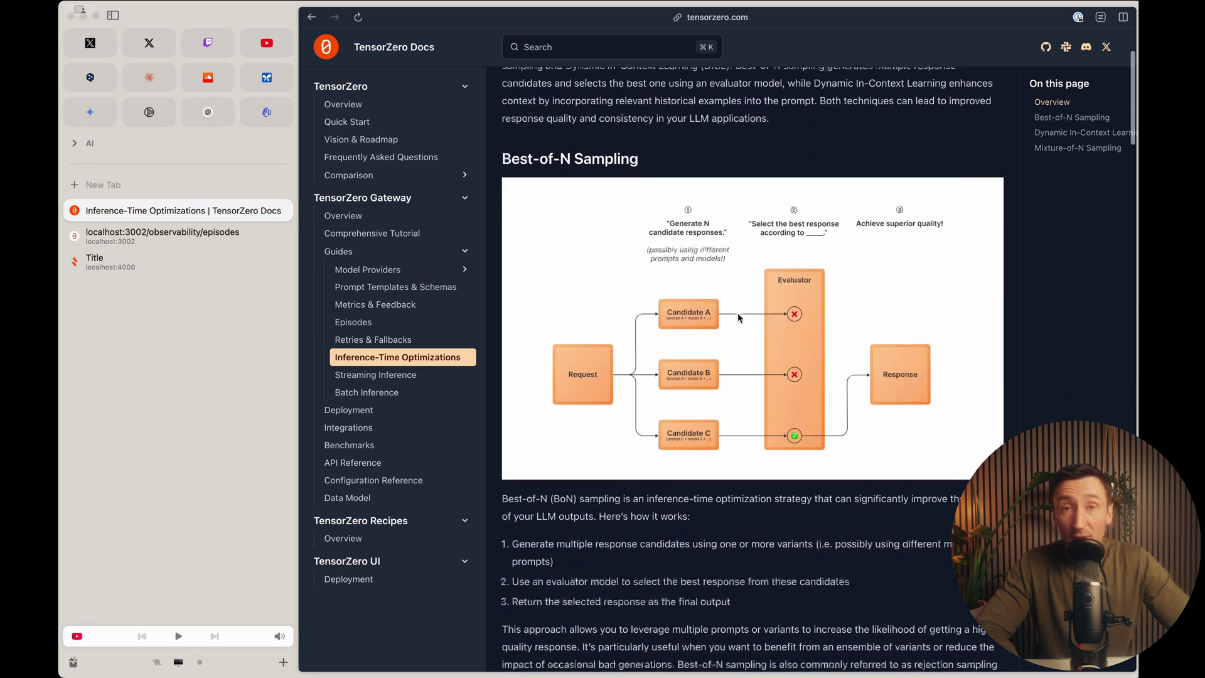
scroll("down", 3)
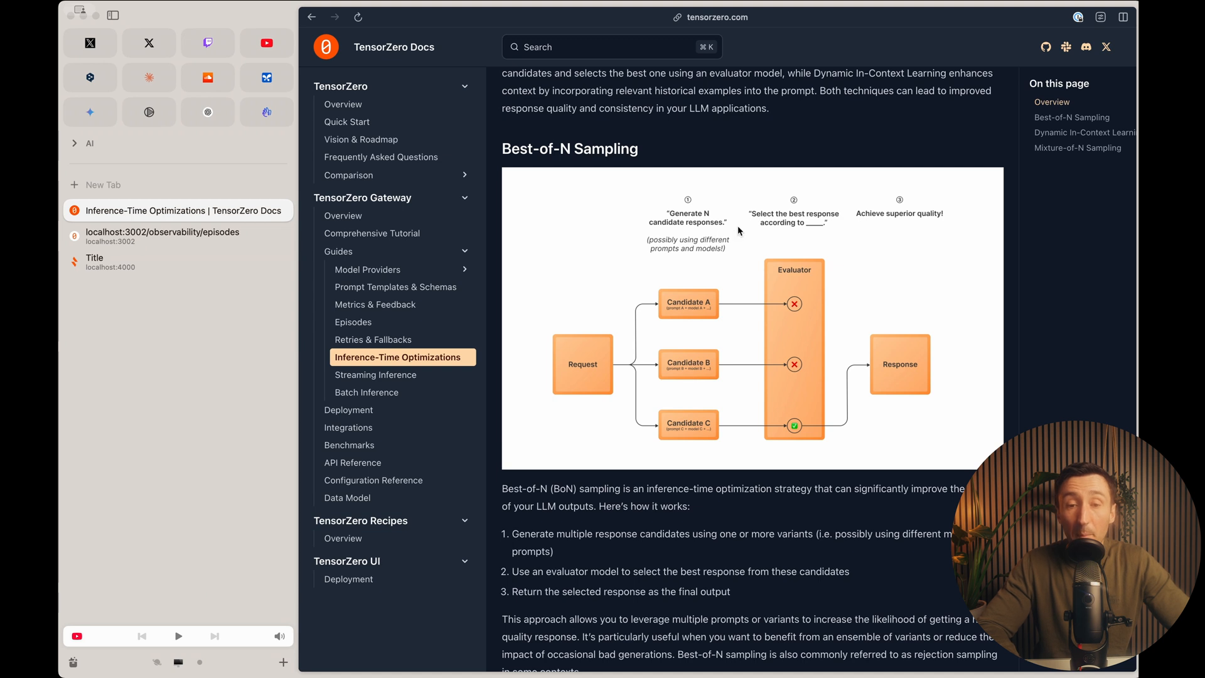
mouse_move(778, 351)
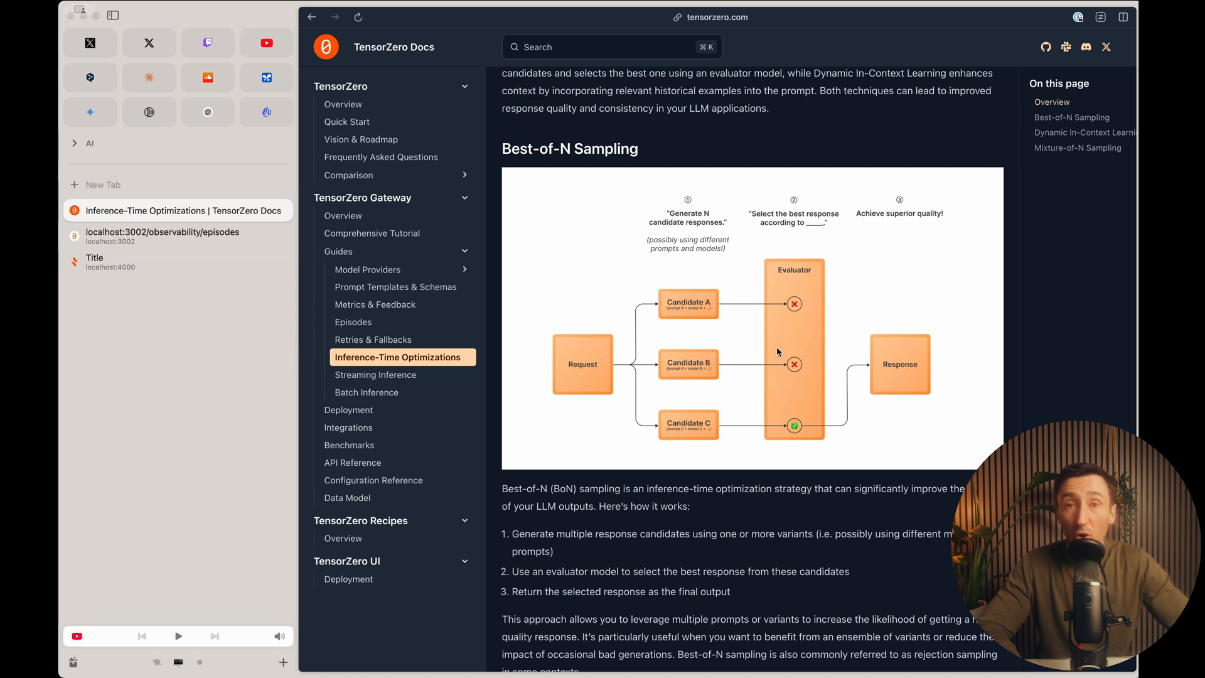
mouse_move(764, 383)
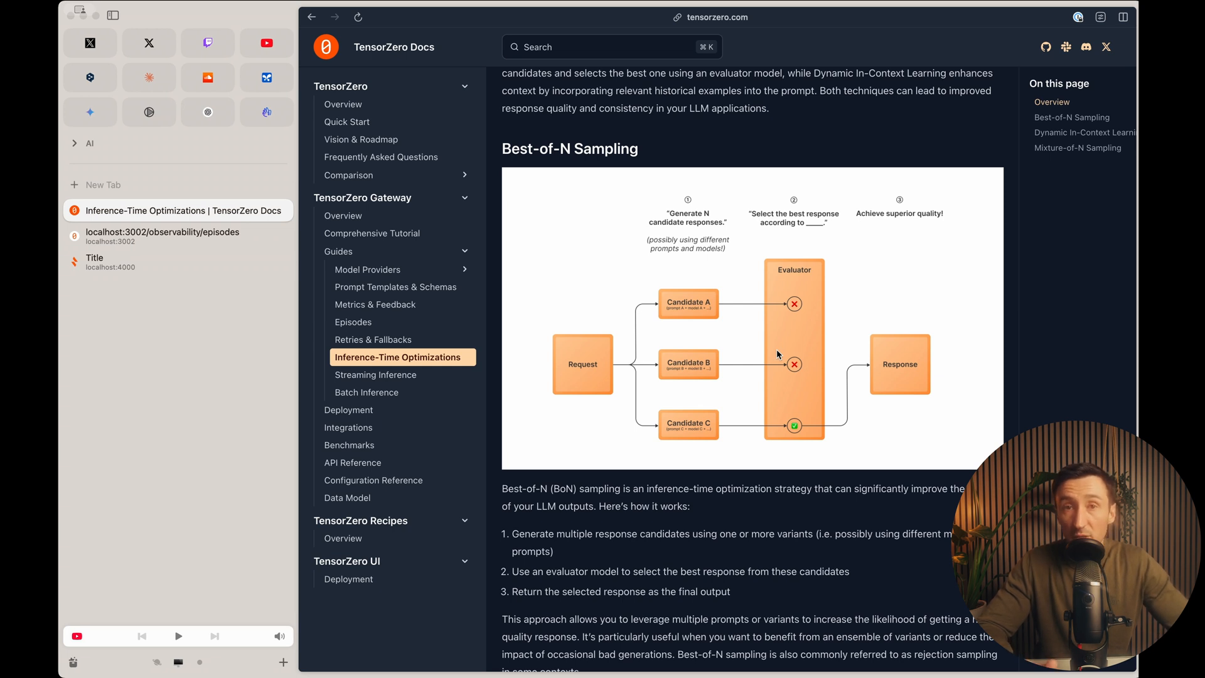
scroll("down", 3)
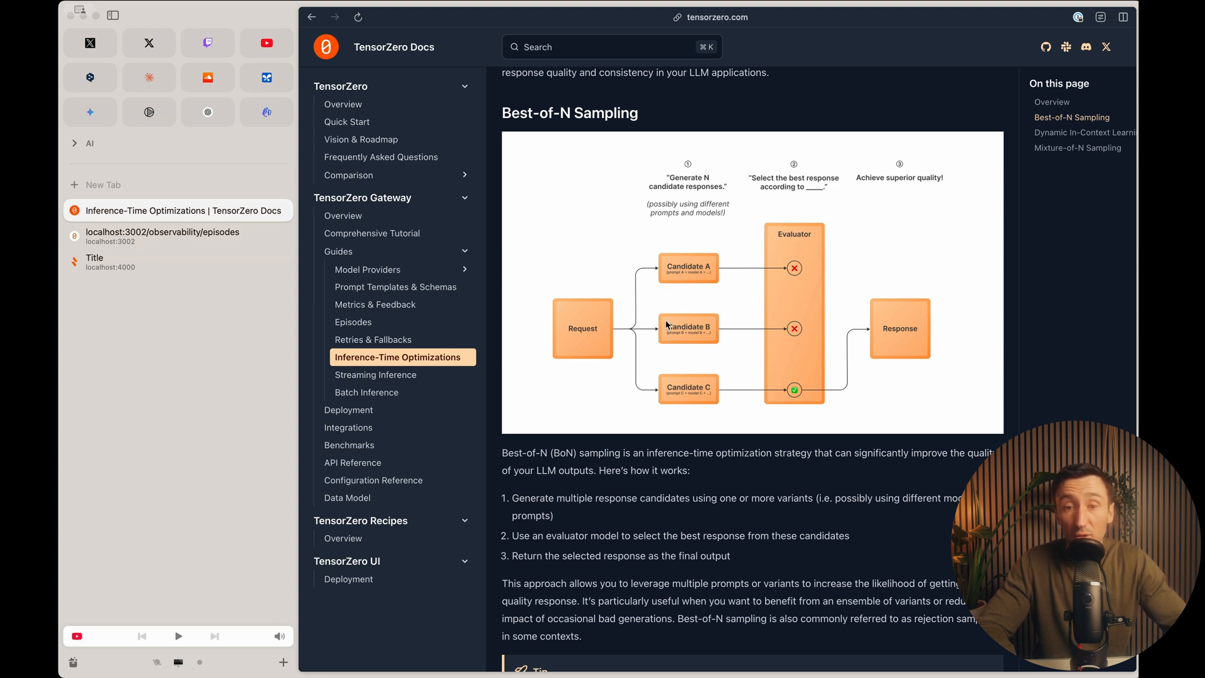
mouse_move(795, 289)
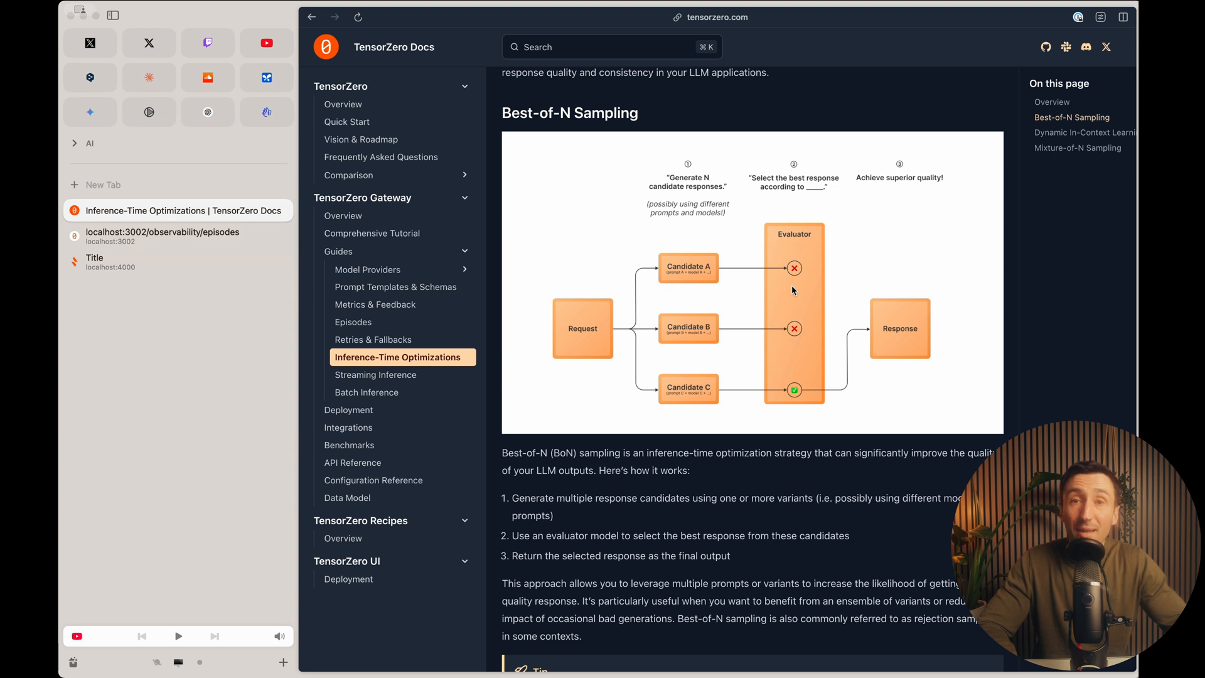
mouse_move(811, 311)
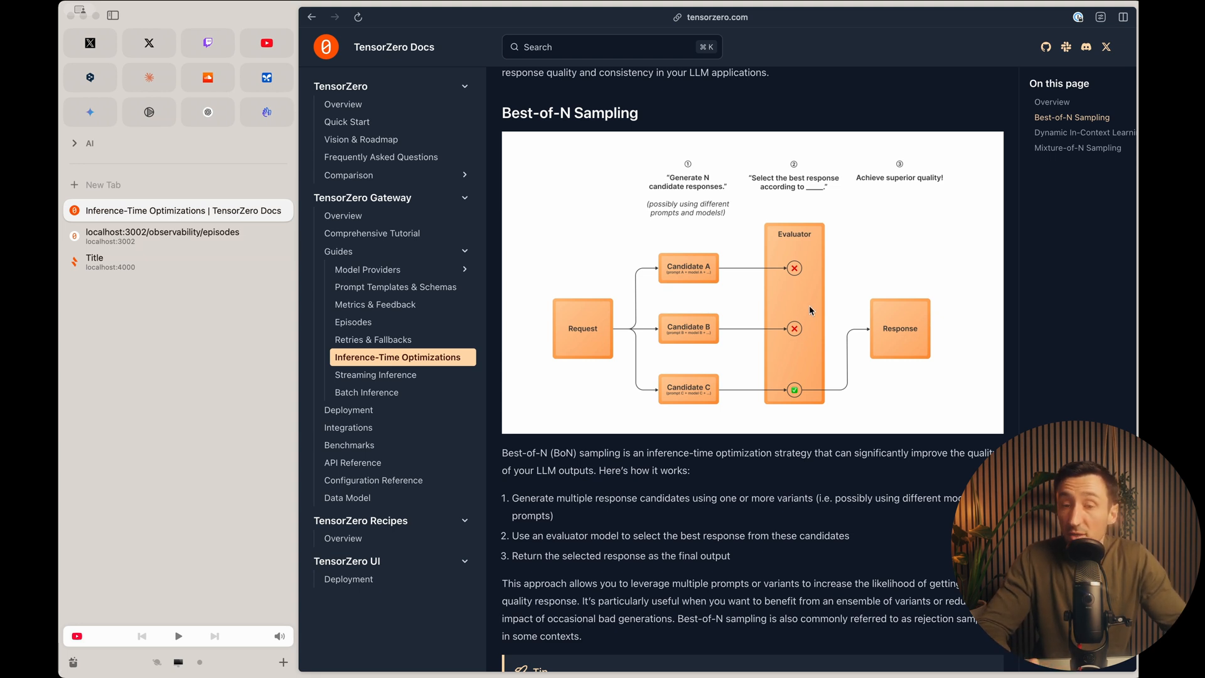
scroll("down", 3)
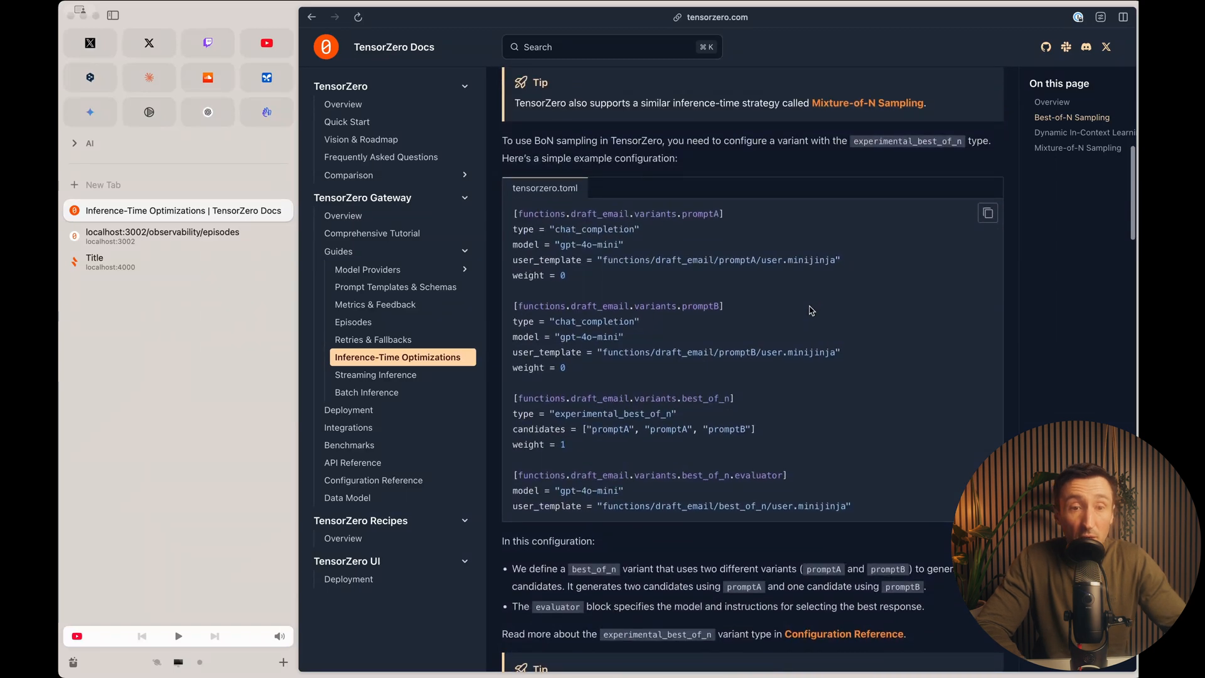
mouse_move(642, 212)
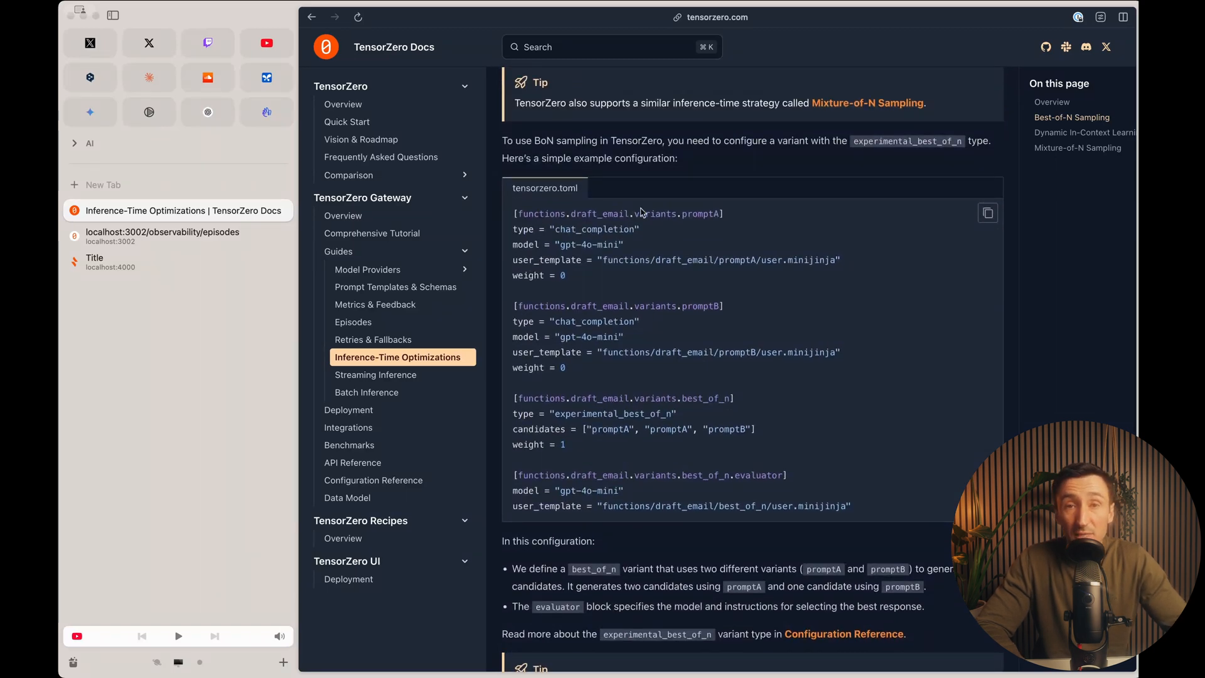
scroll("down", 3)
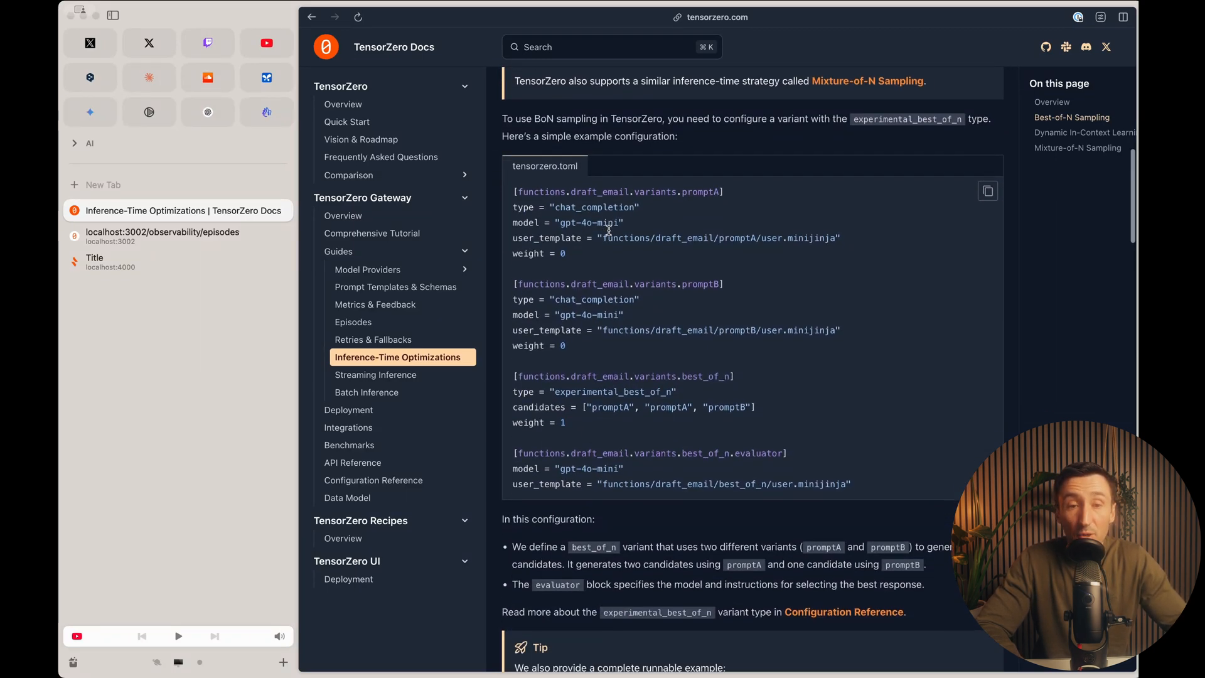
scroll("down", 3)
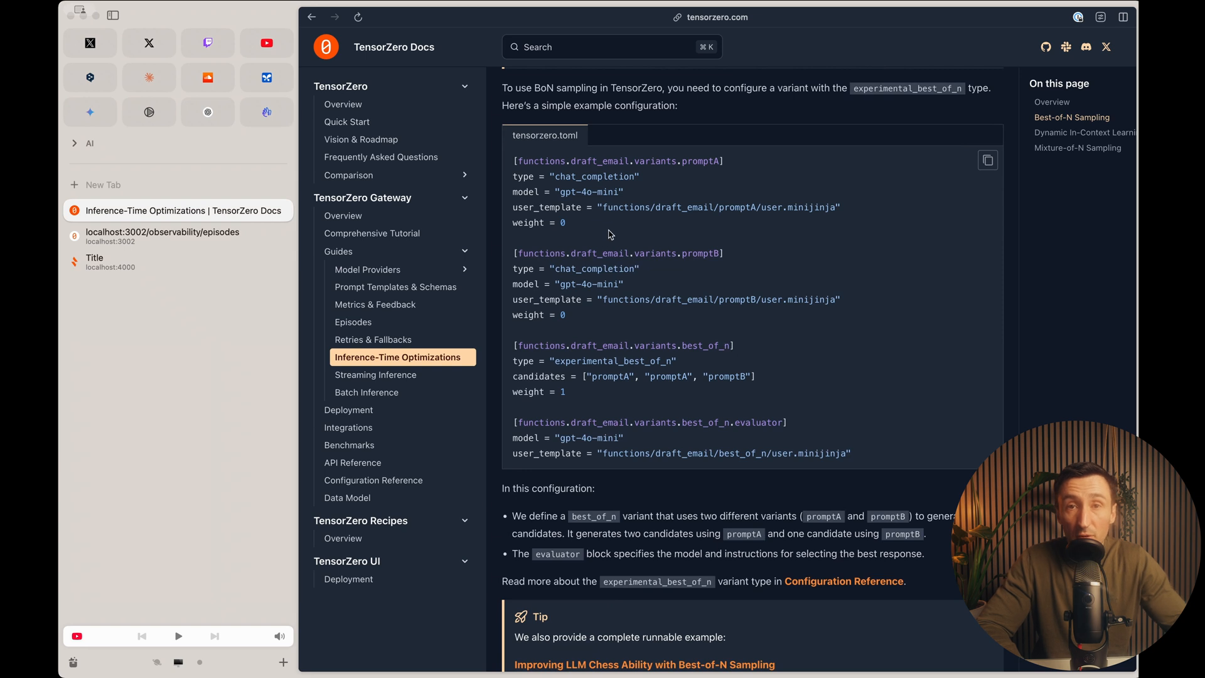
scroll("down", 3)
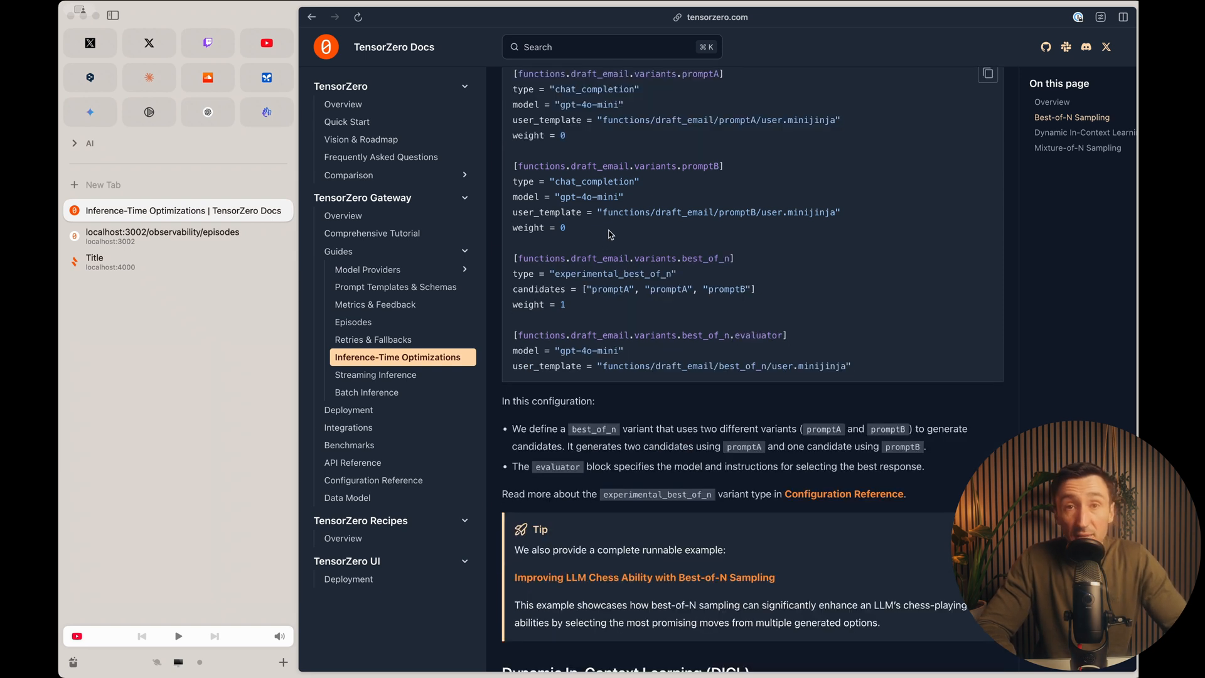